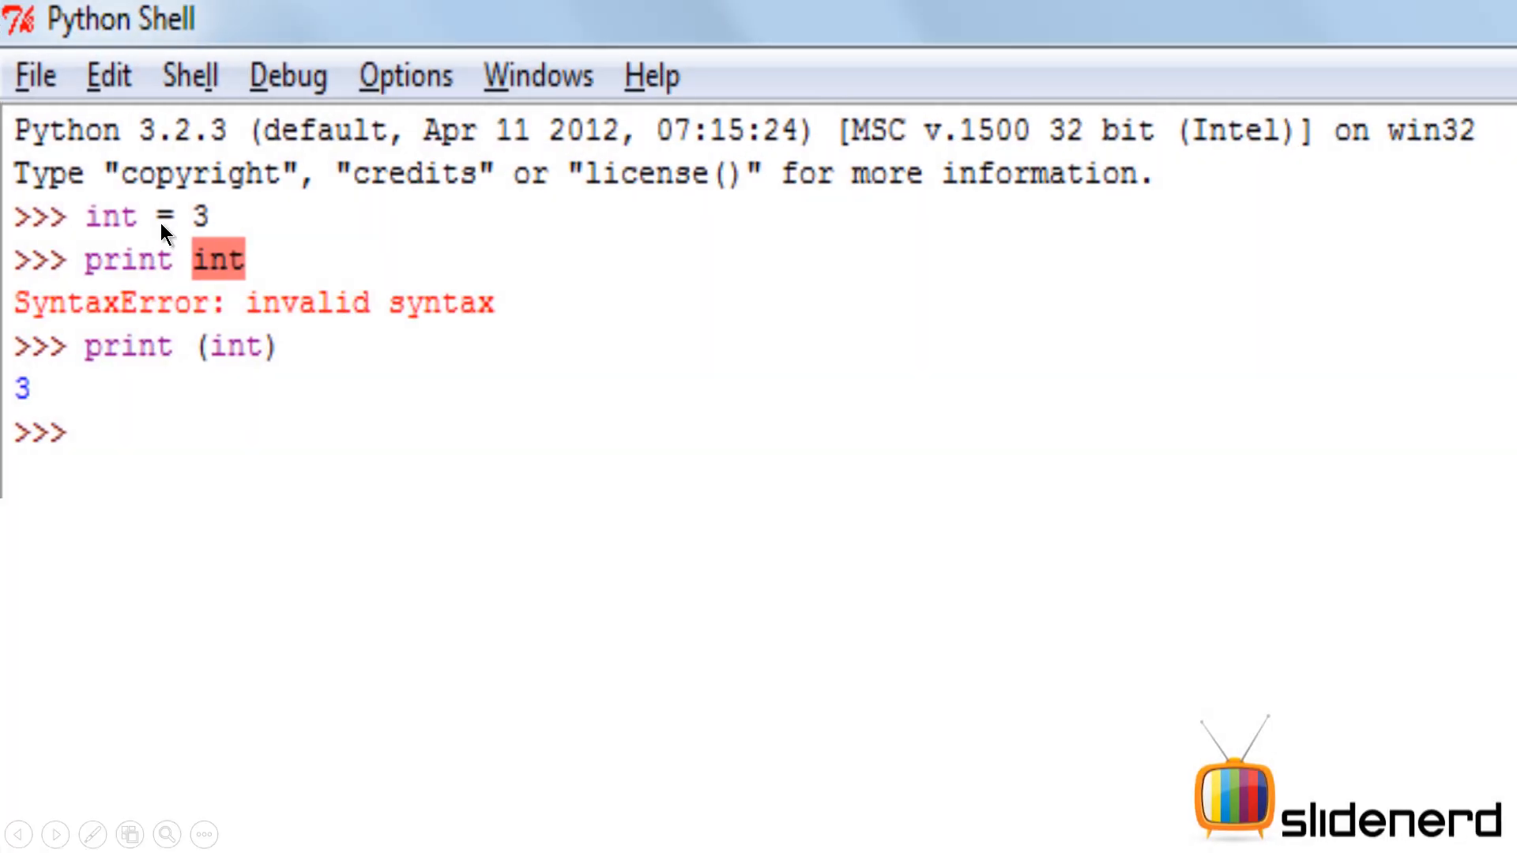
mouse_move(129, 235)
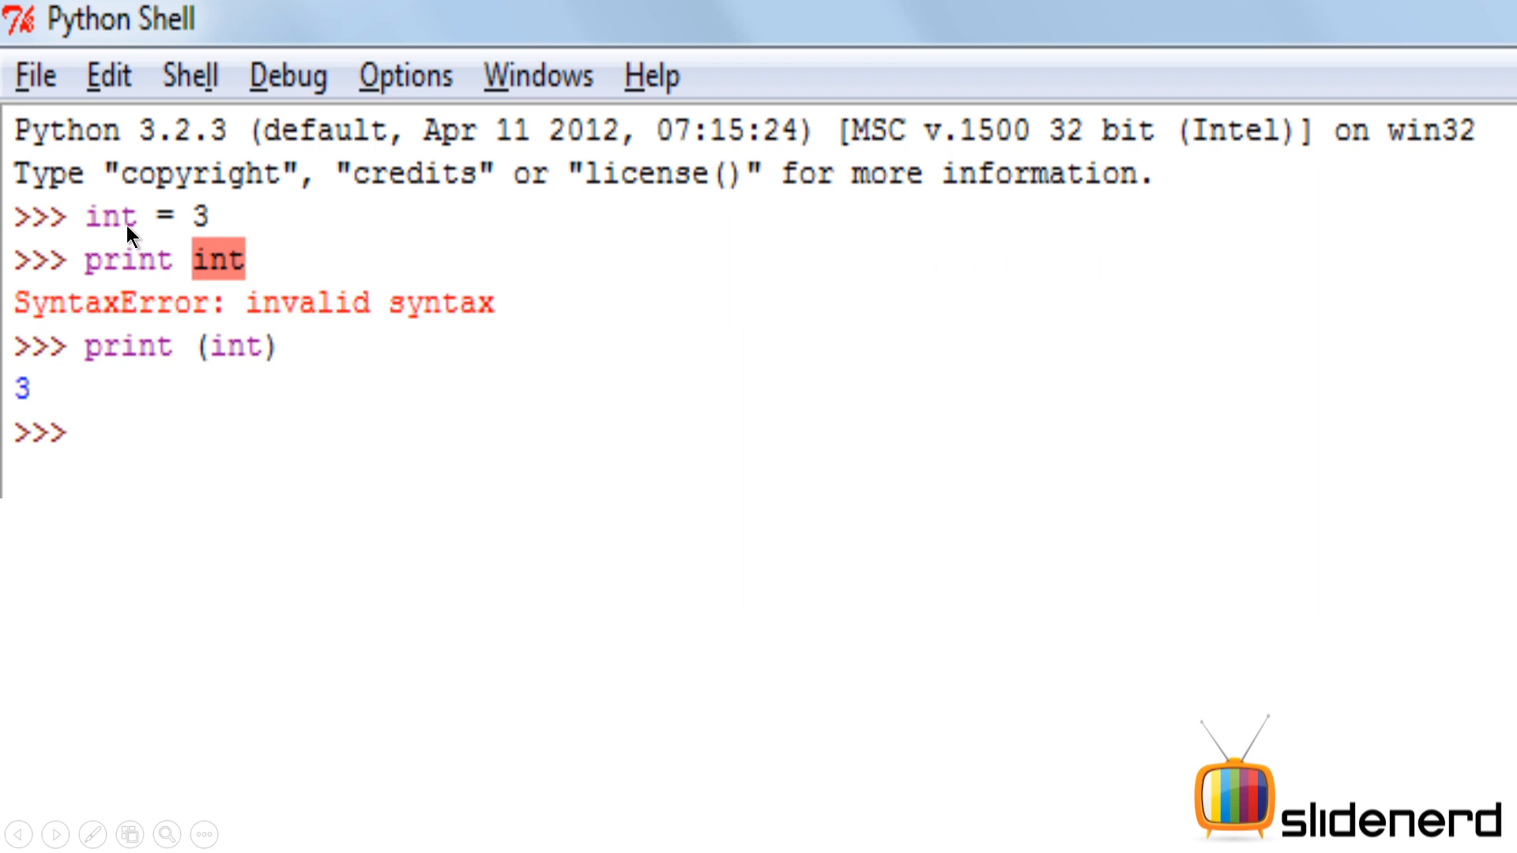
mouse_move(206, 237)
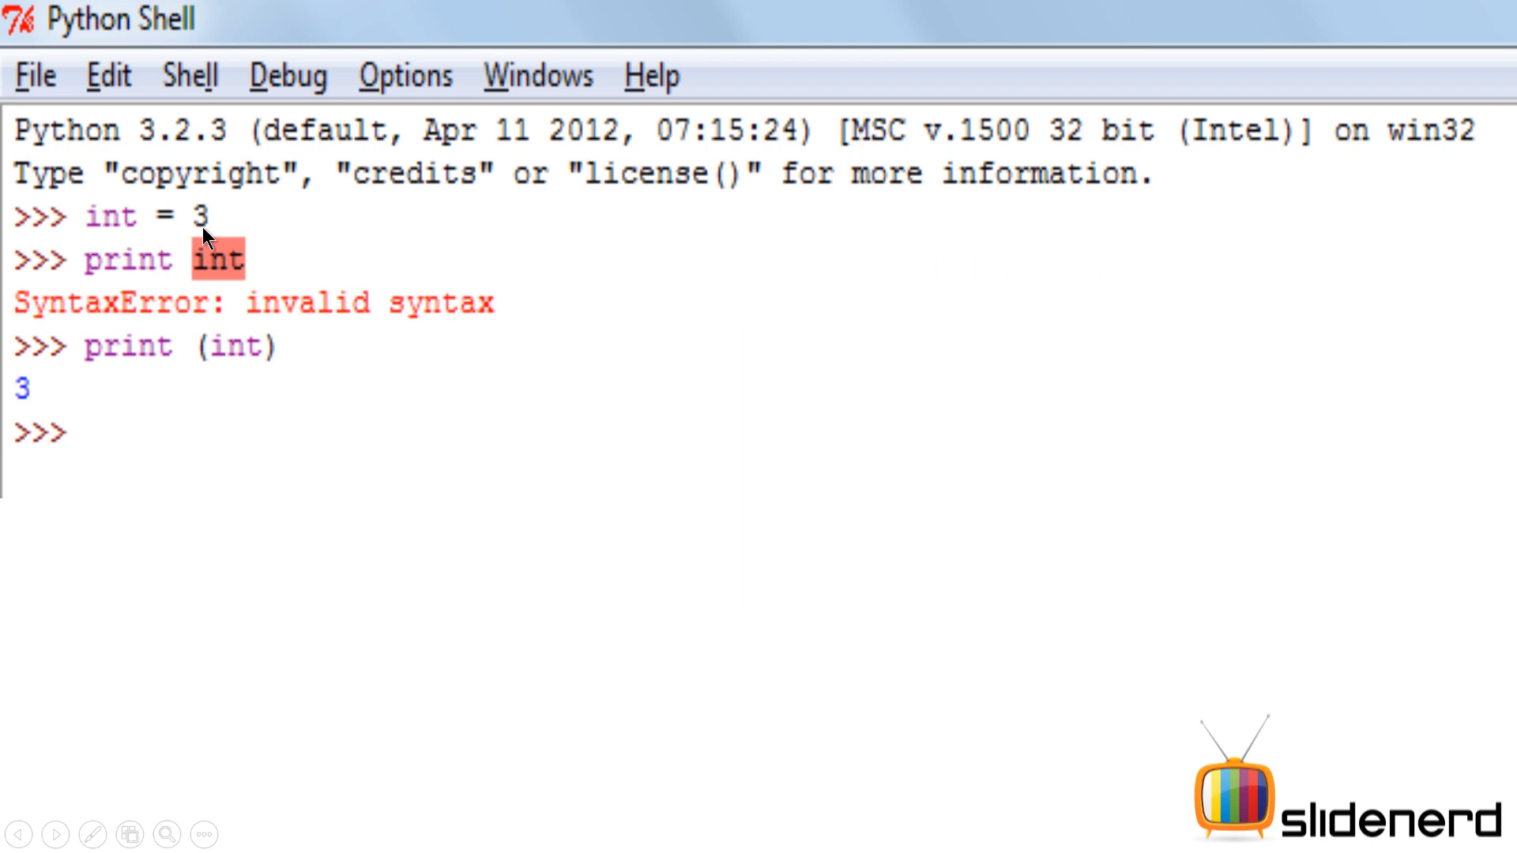
mouse_move(112, 277)
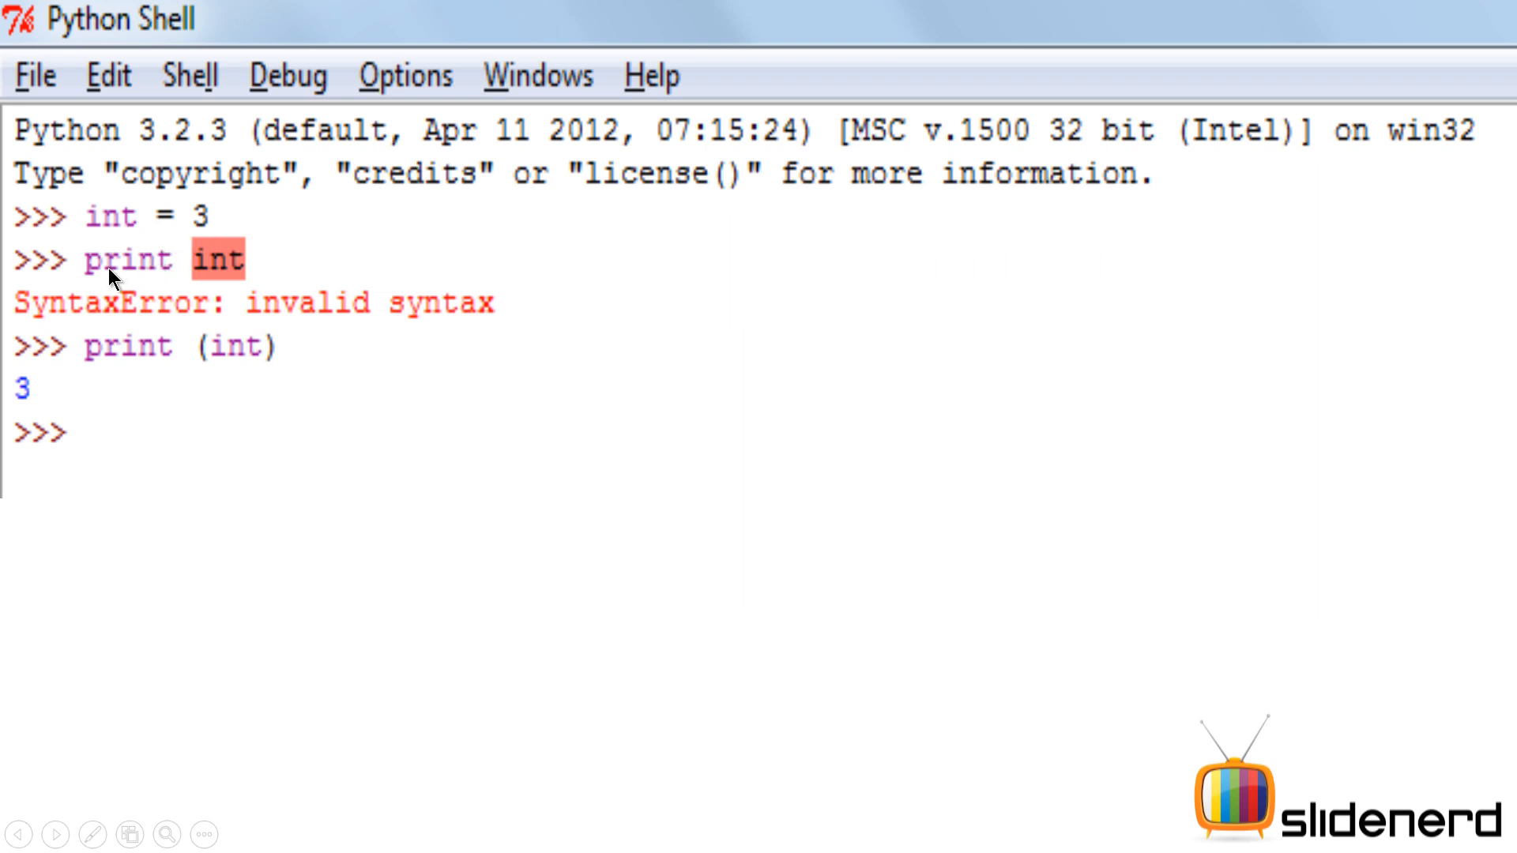
mouse_move(164, 281)
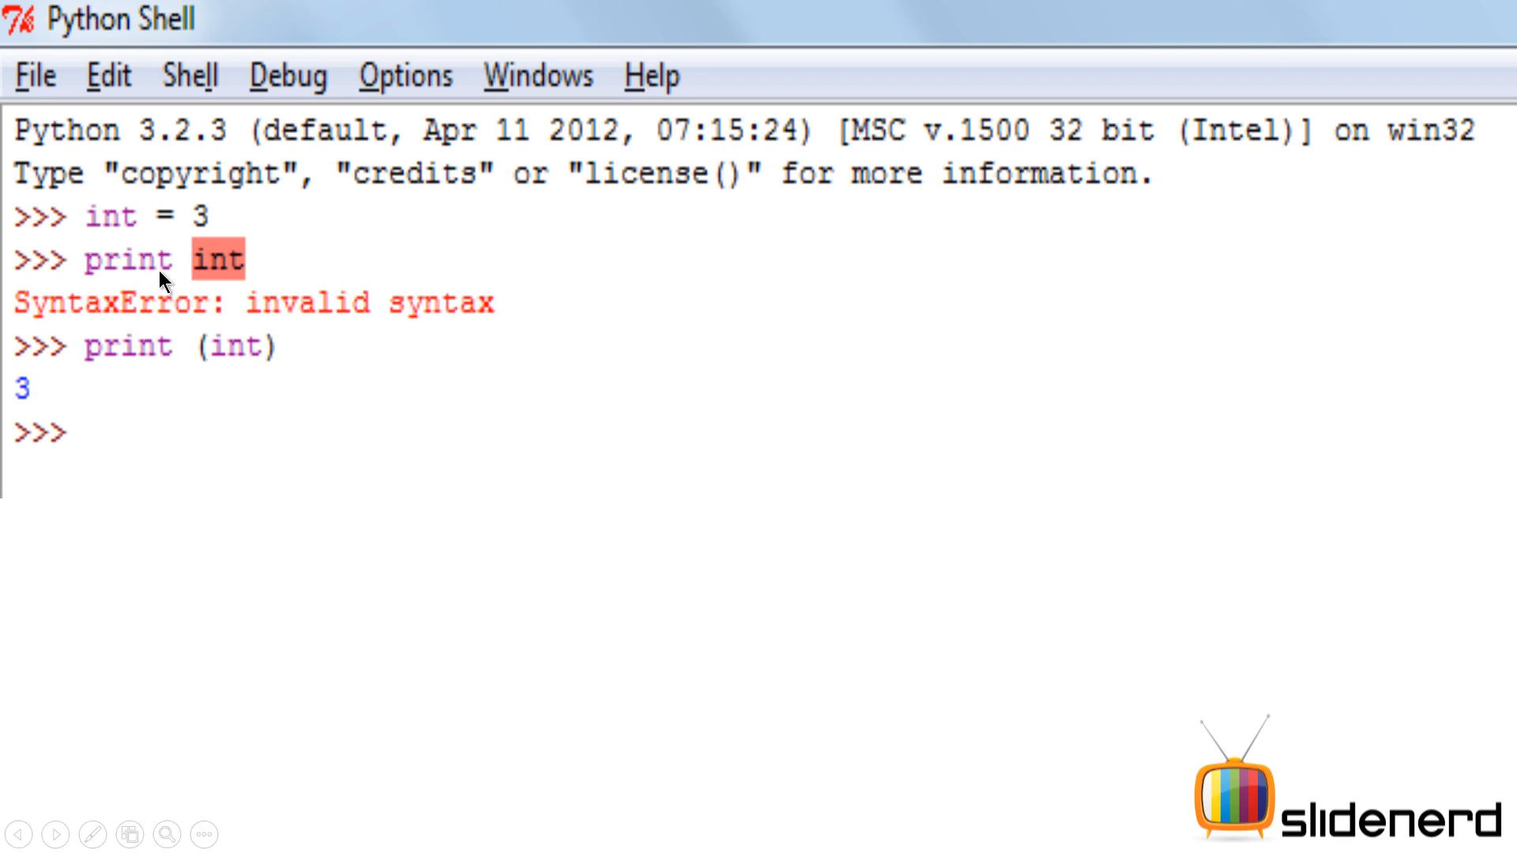
mouse_move(116, 280)
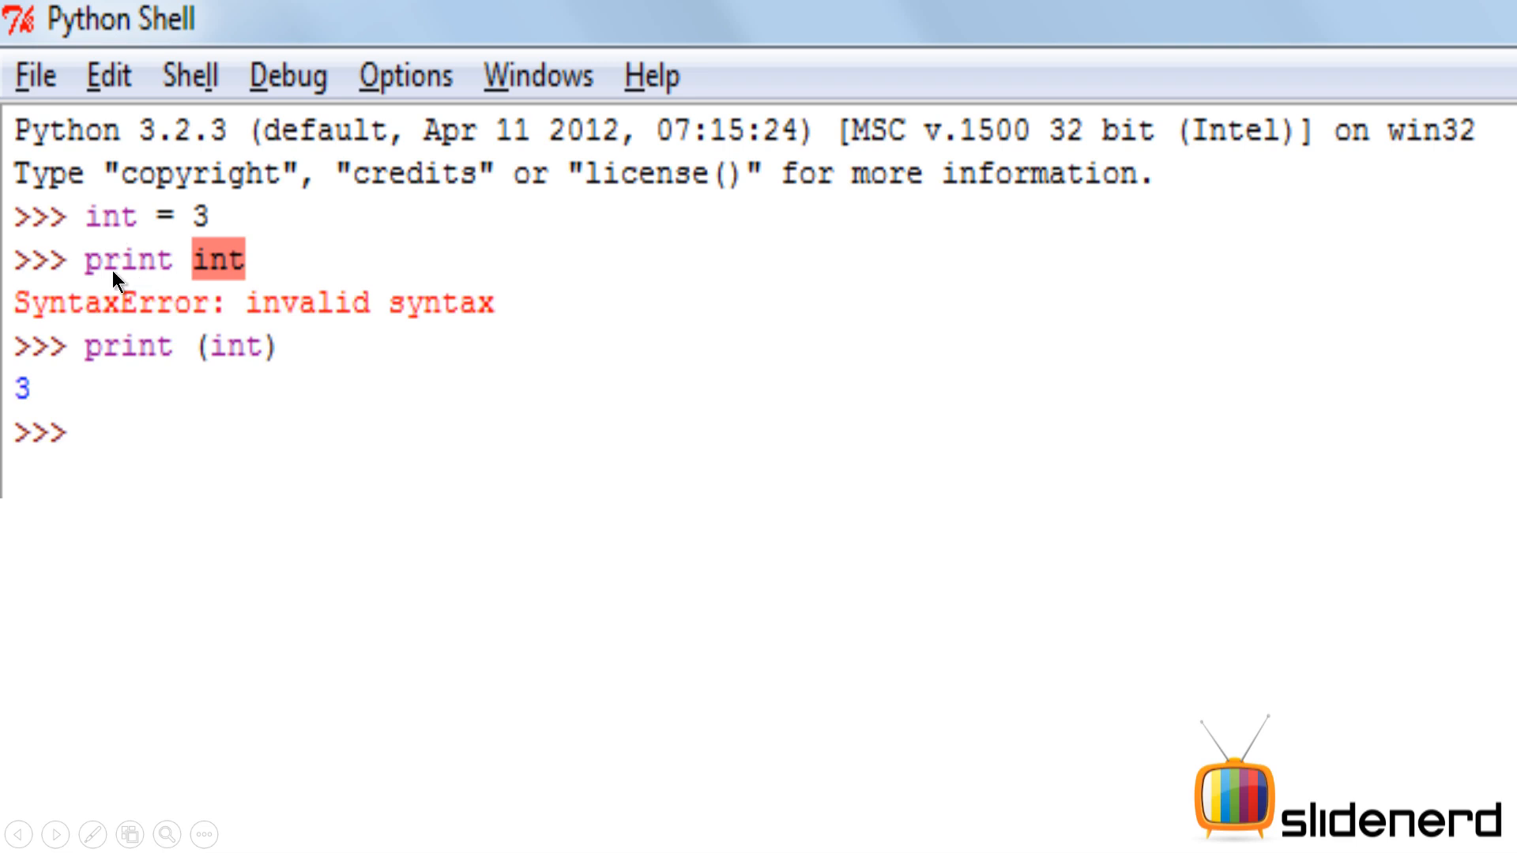
mouse_move(220, 274)
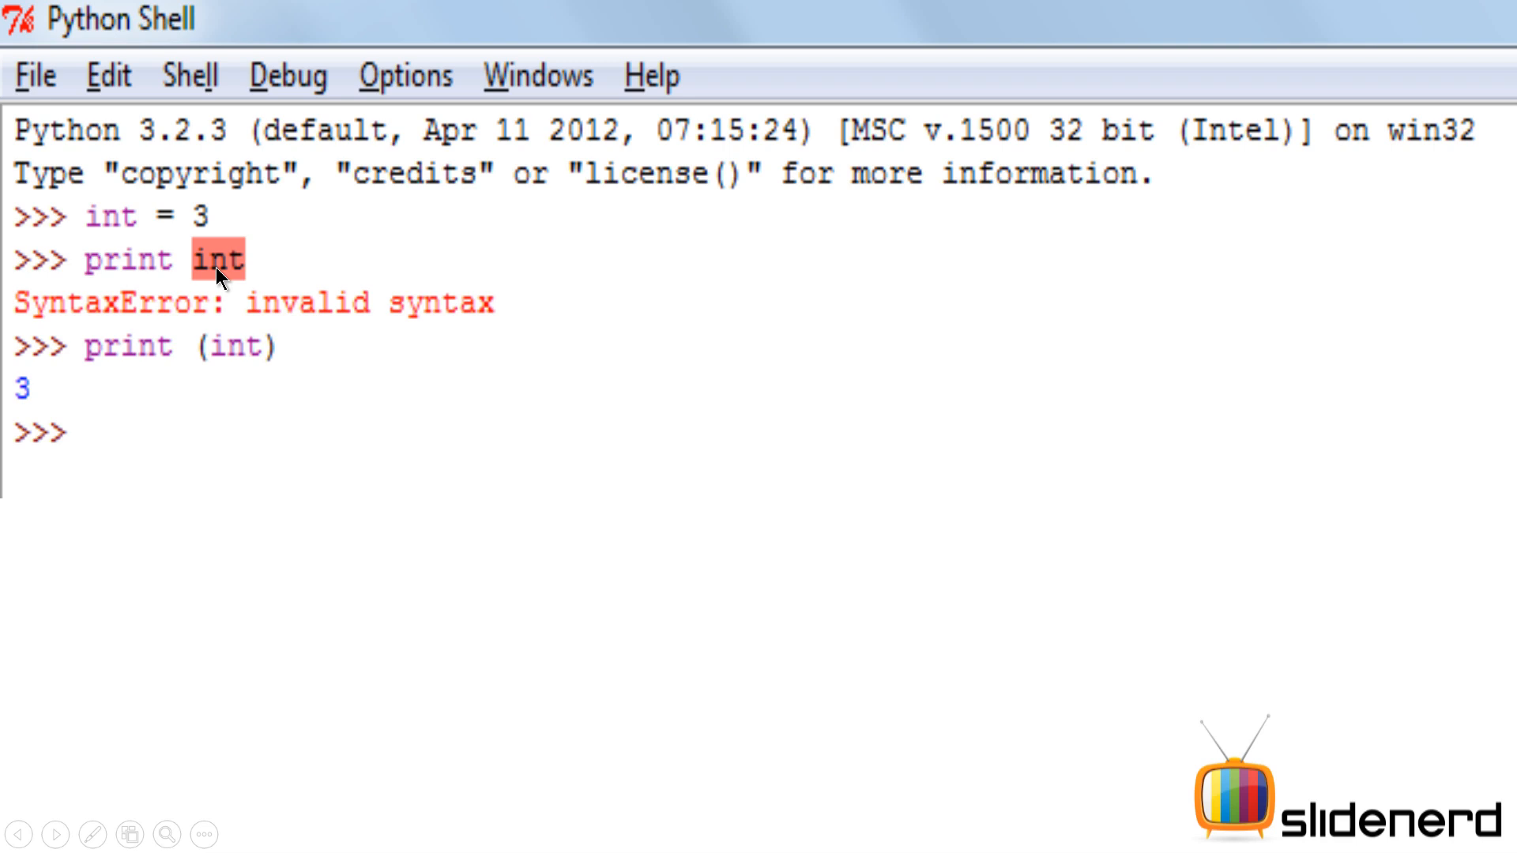
mouse_move(11, 406)
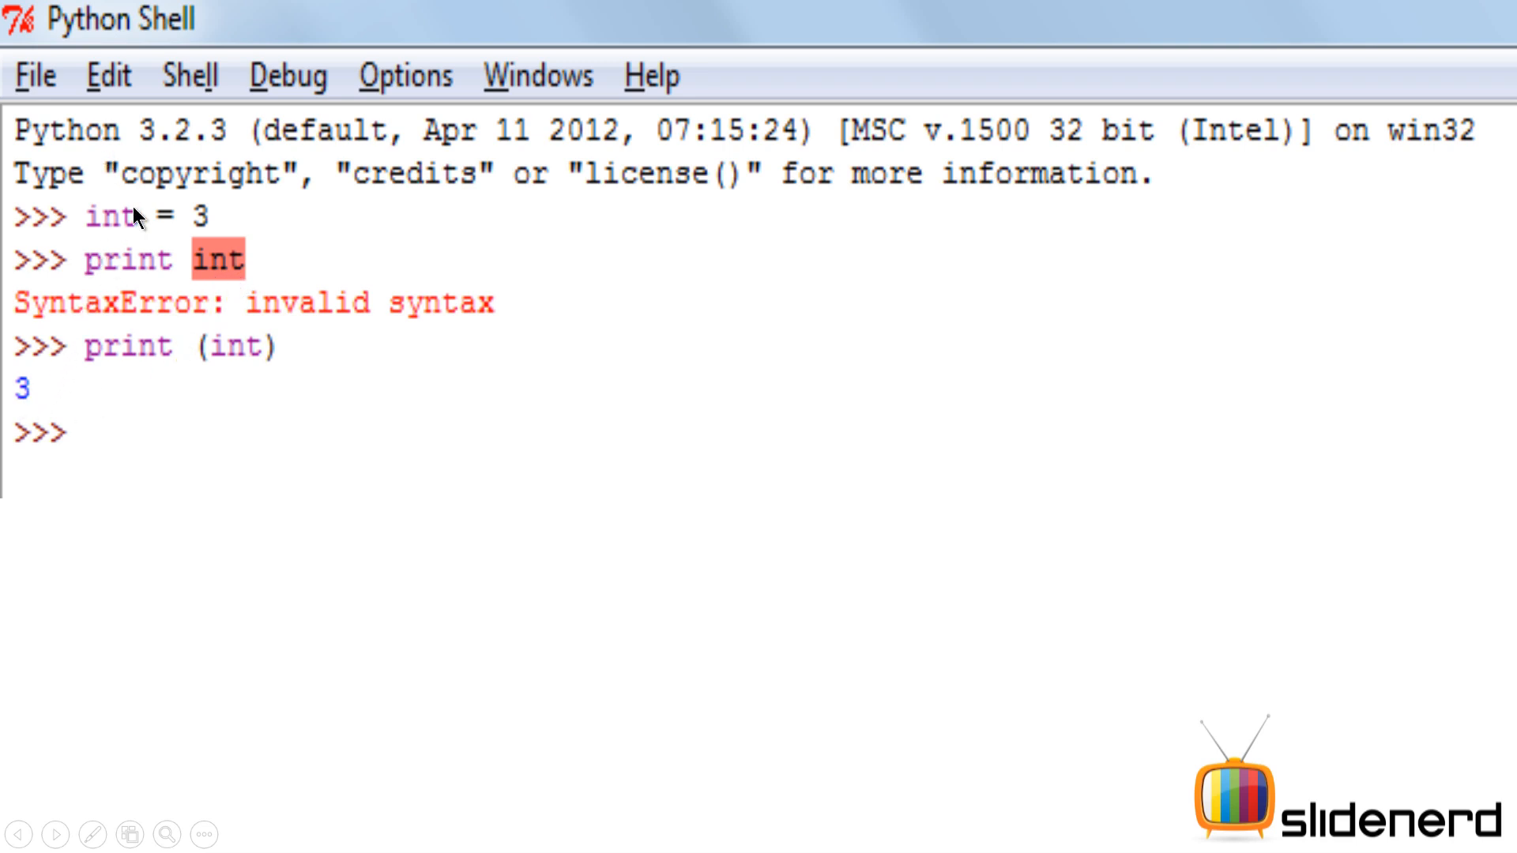
mouse_move(216, 274)
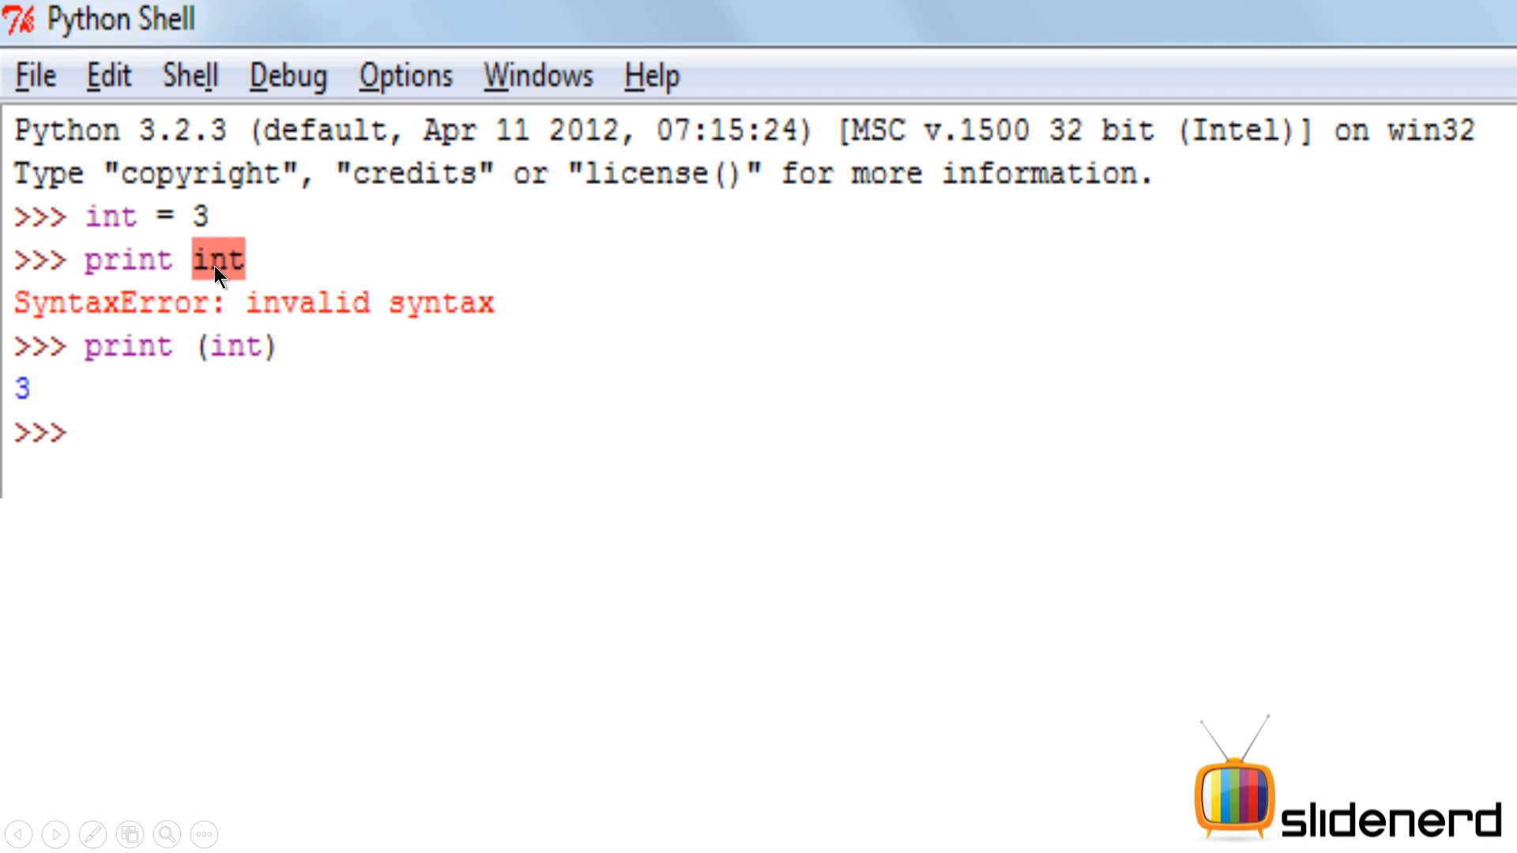
mouse_move(221, 300)
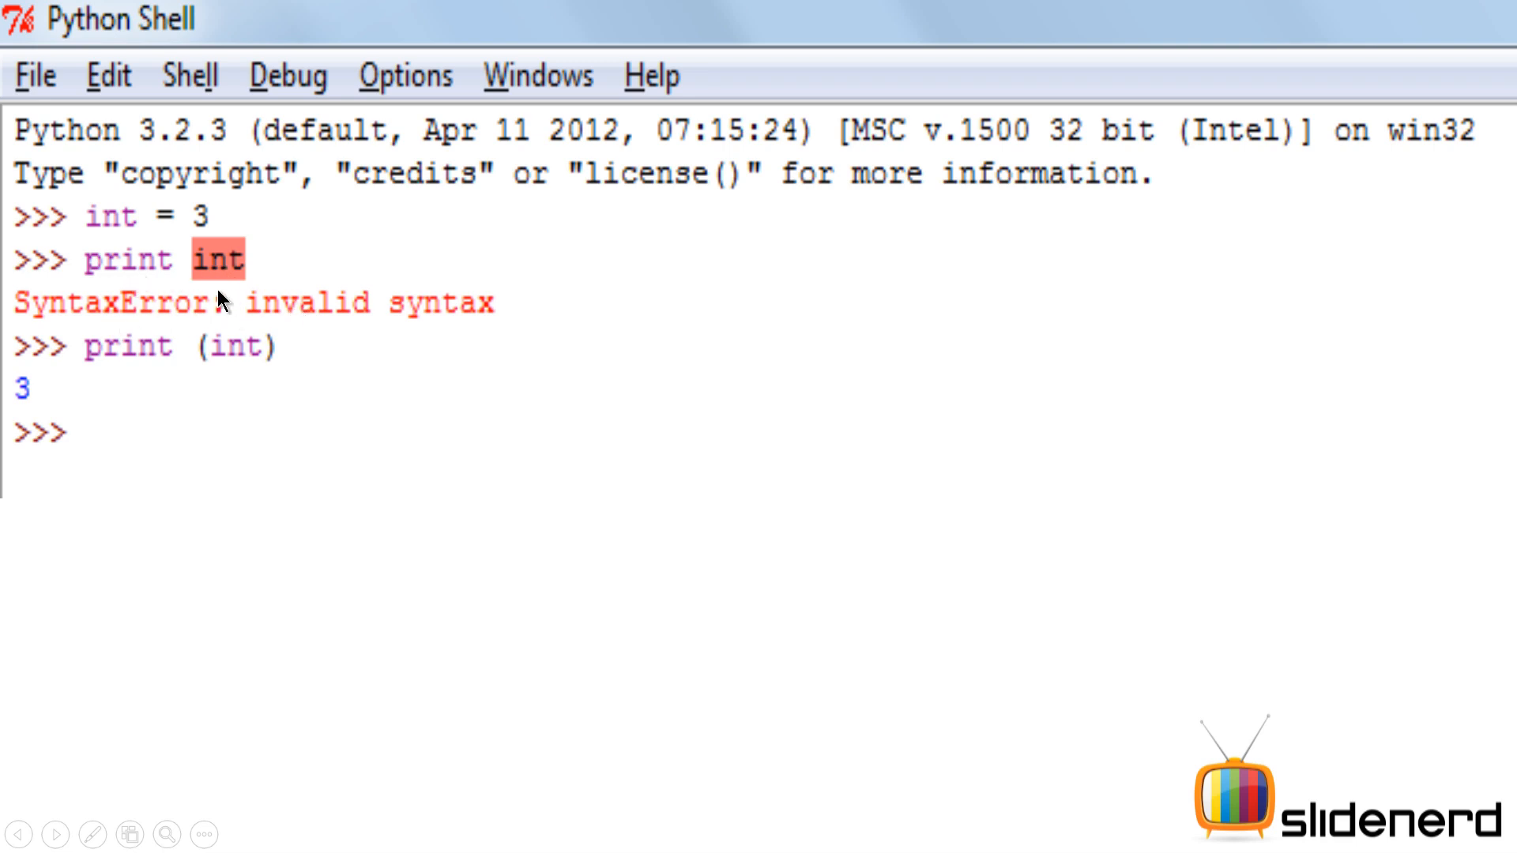
mouse_move(222, 290)
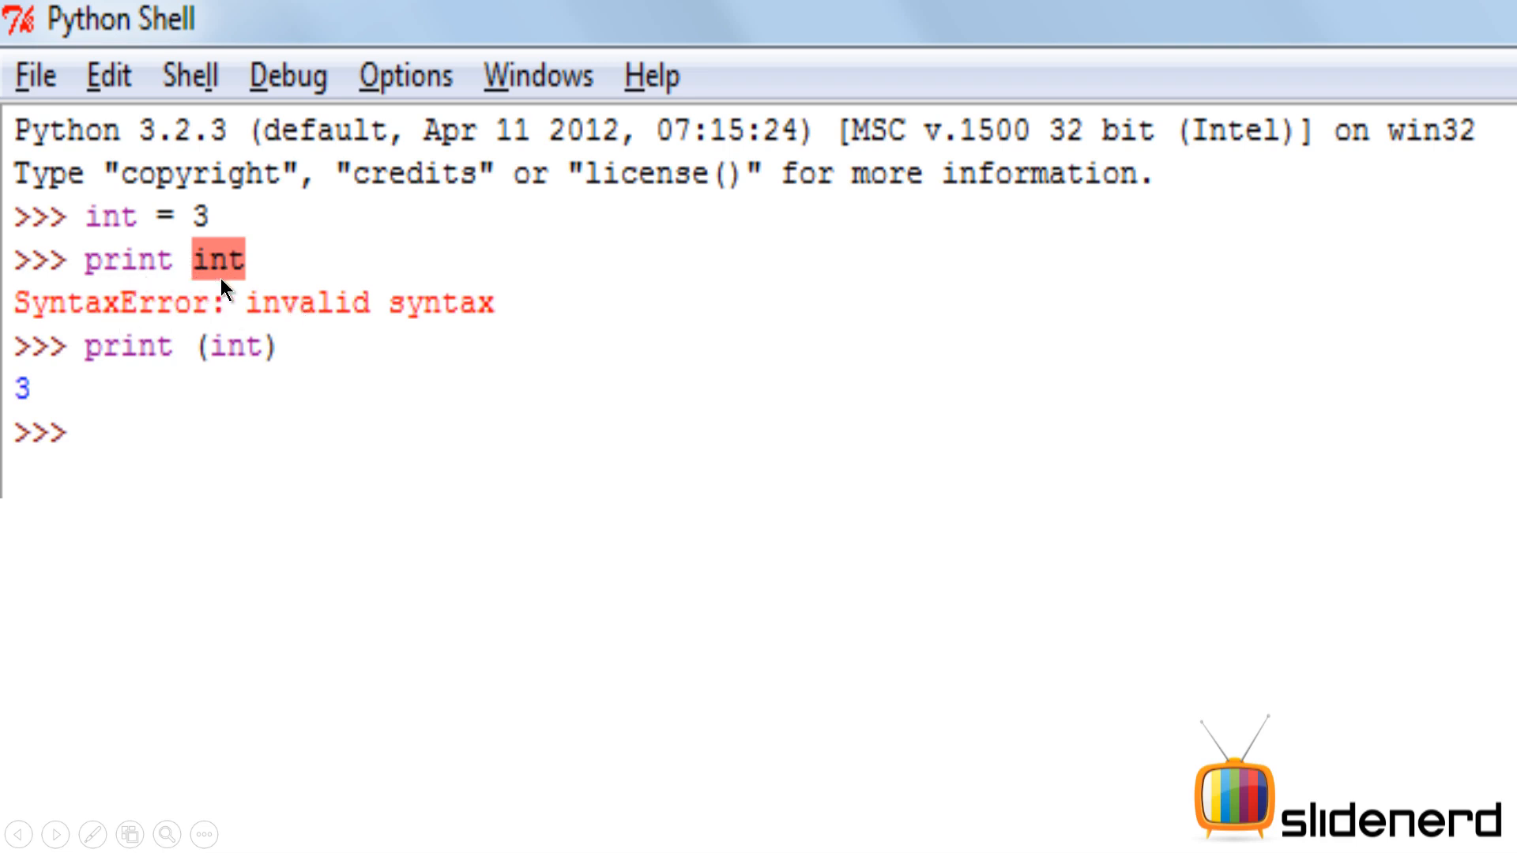
mouse_move(130, 281)
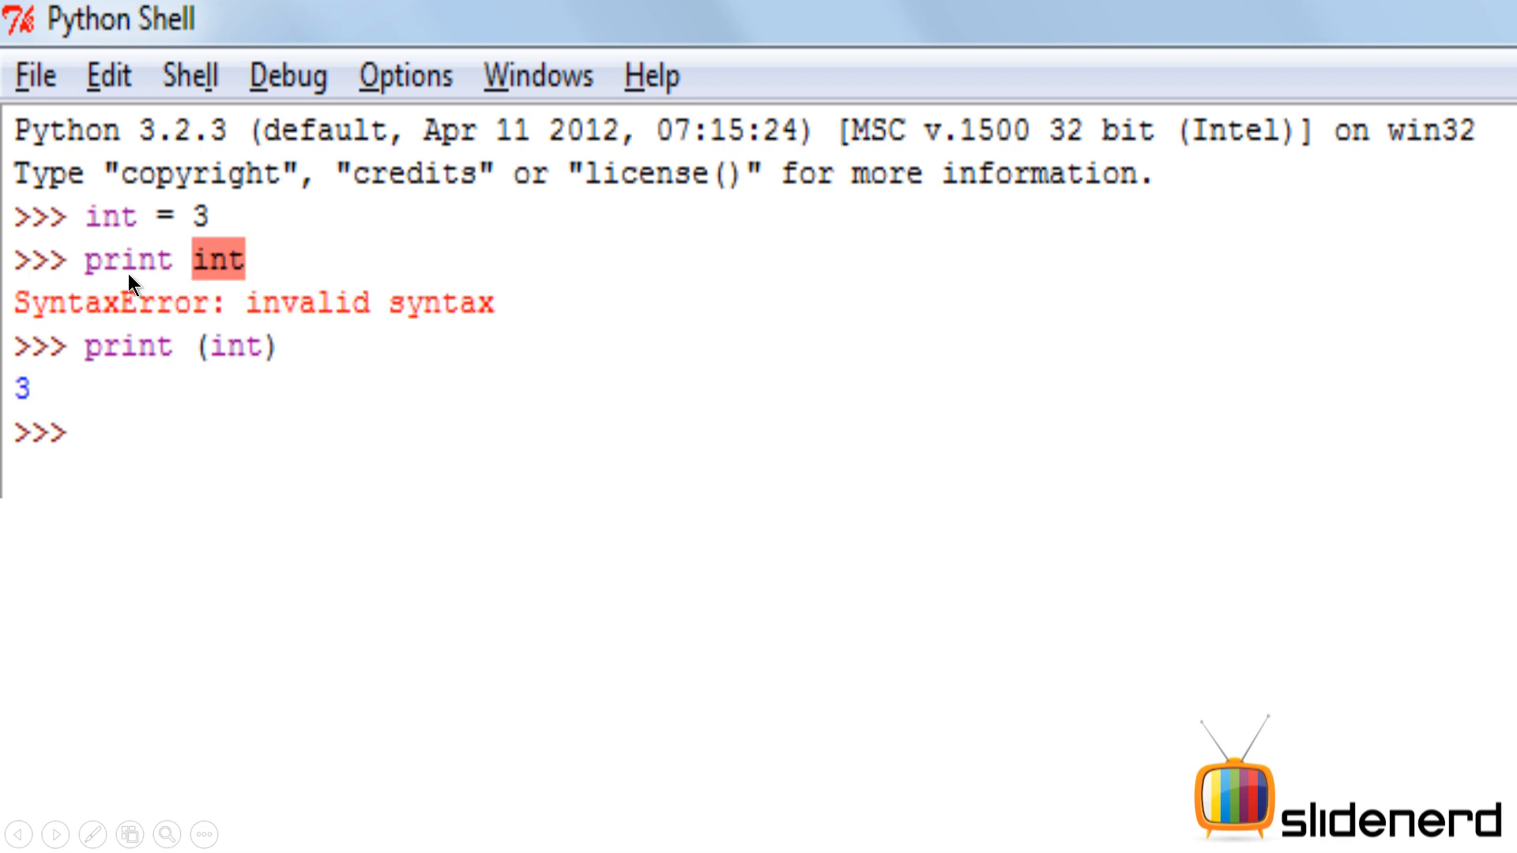
mouse_move(160, 368)
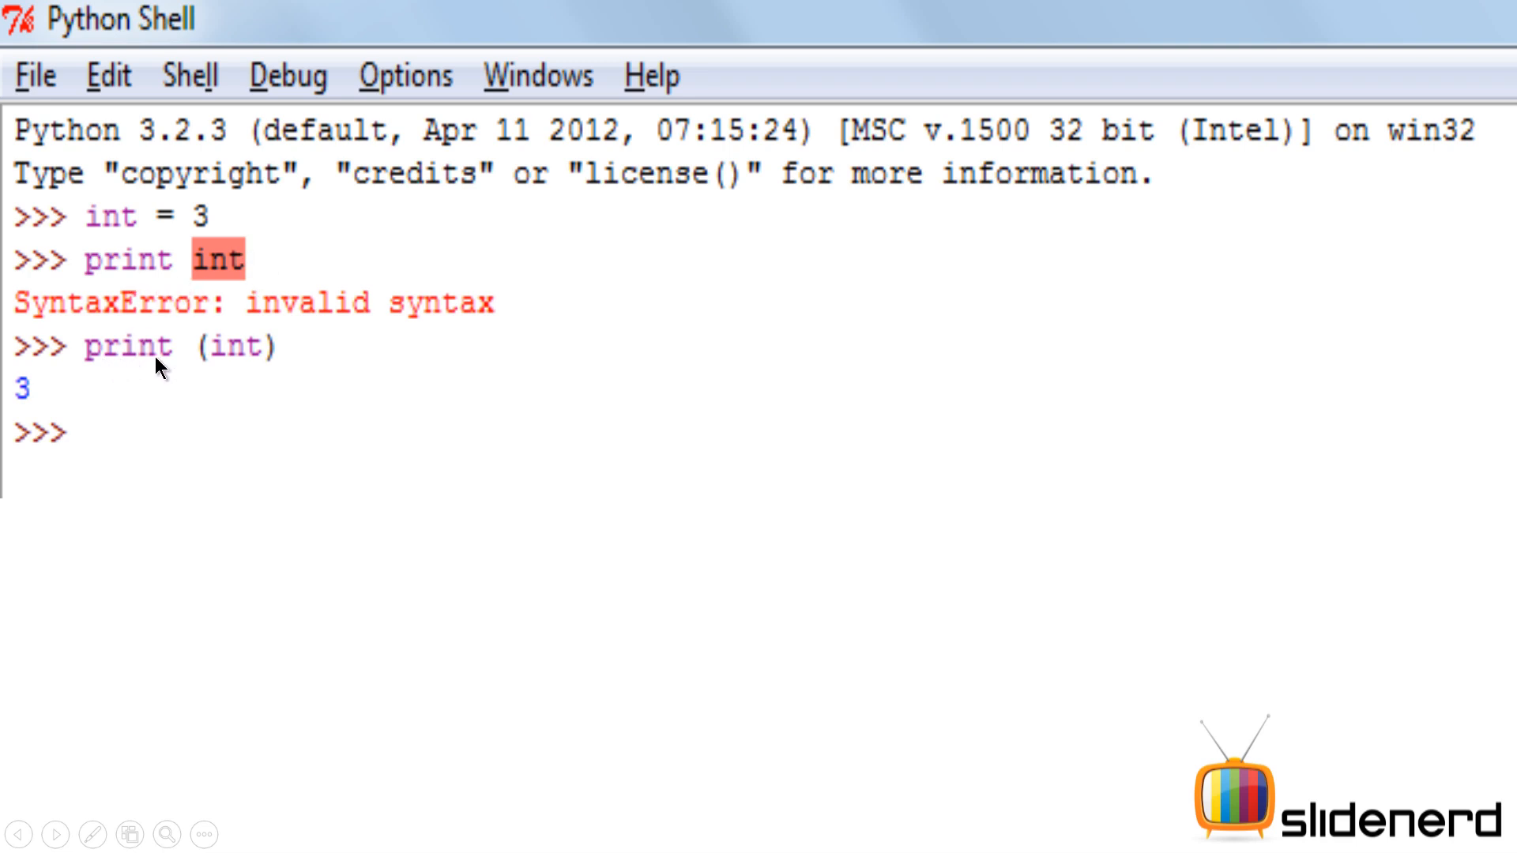
mouse_move(227, 366)
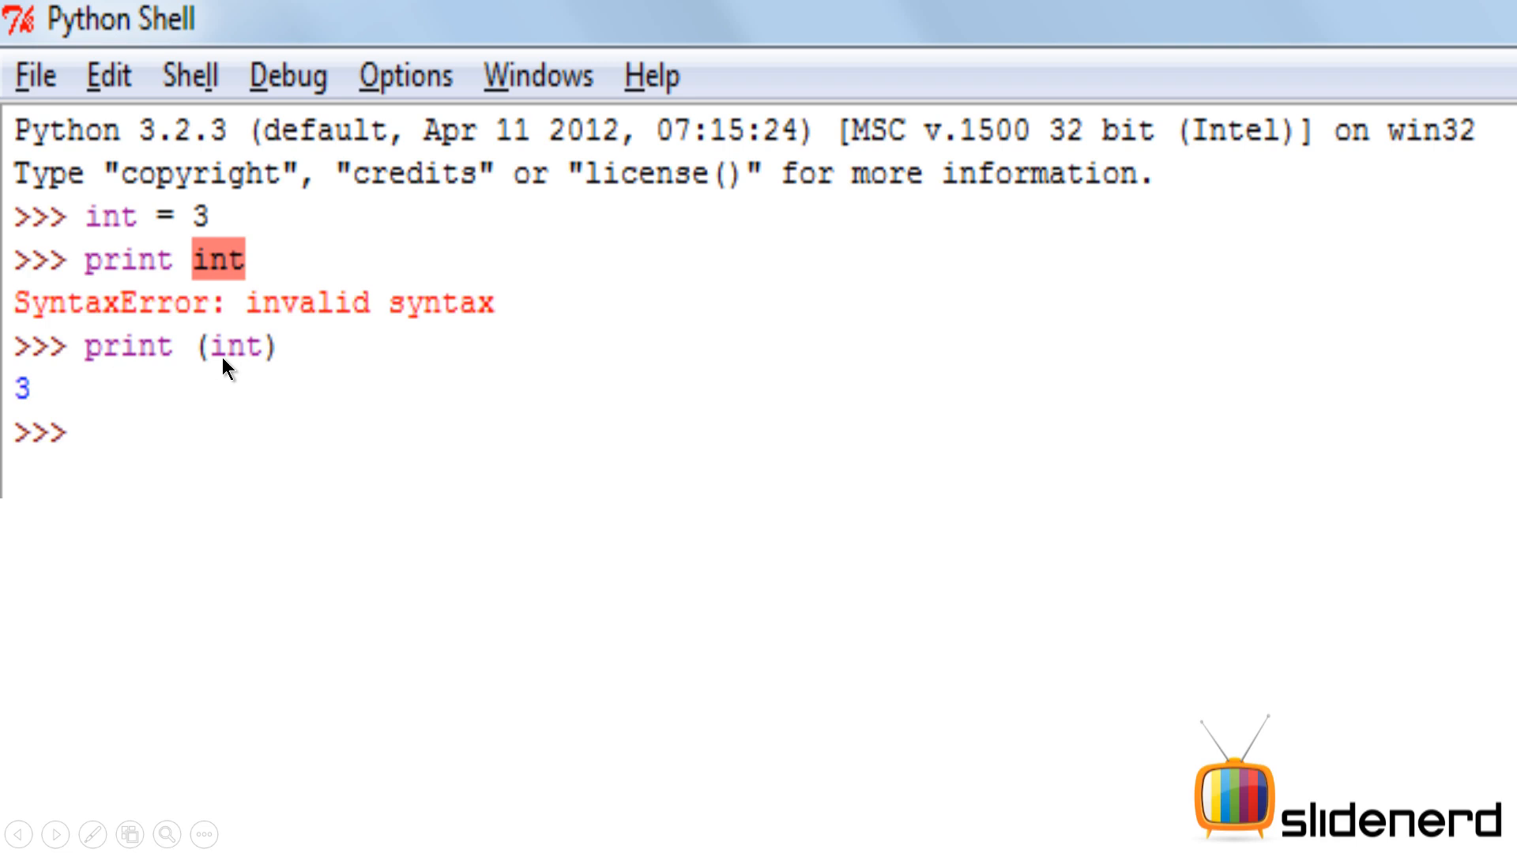
mouse_move(63, 382)
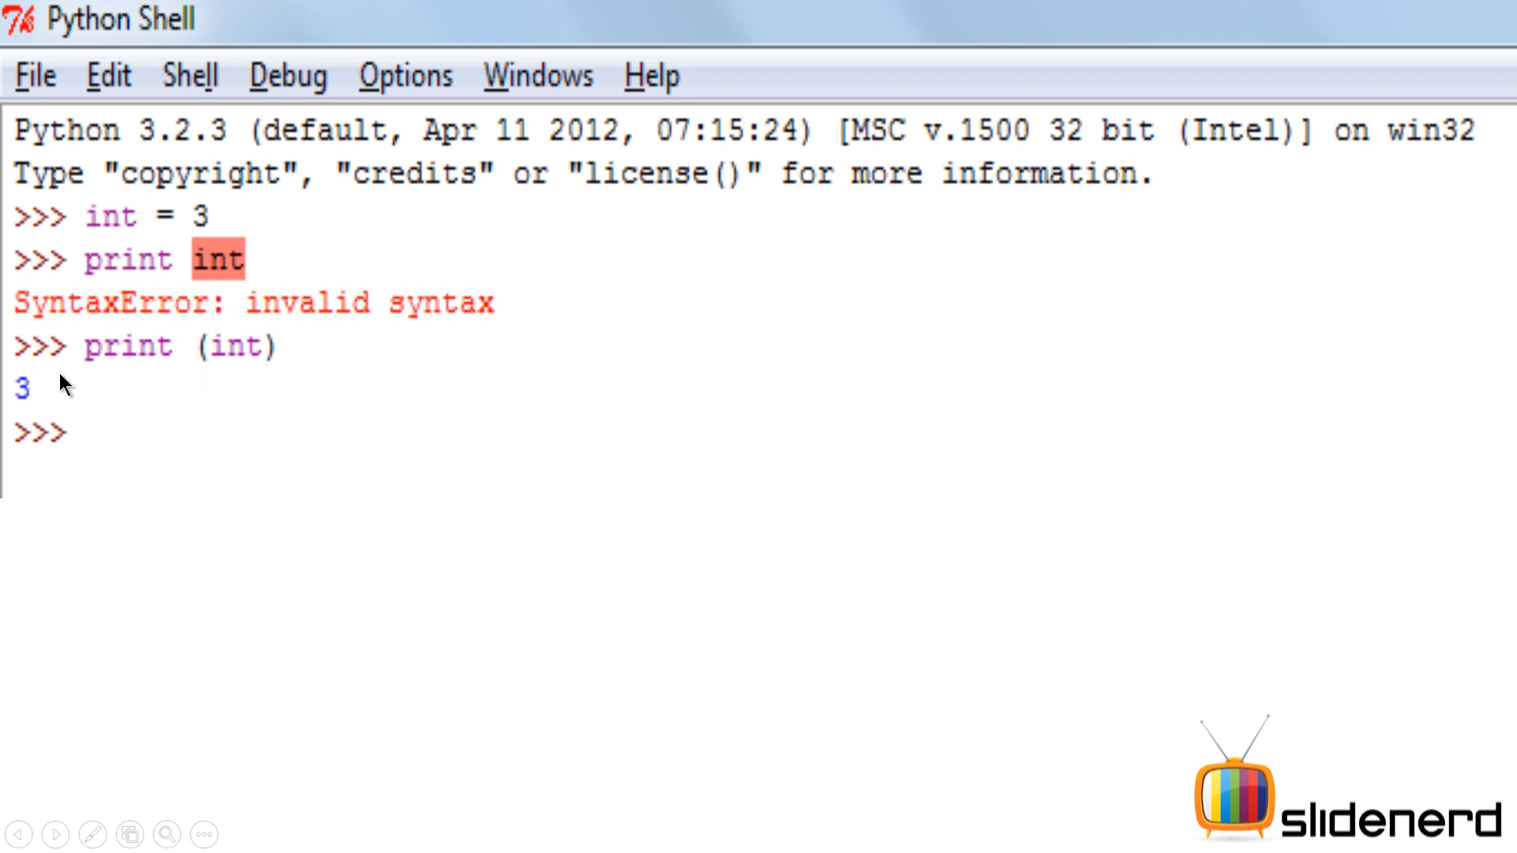
mouse_move(29, 402)
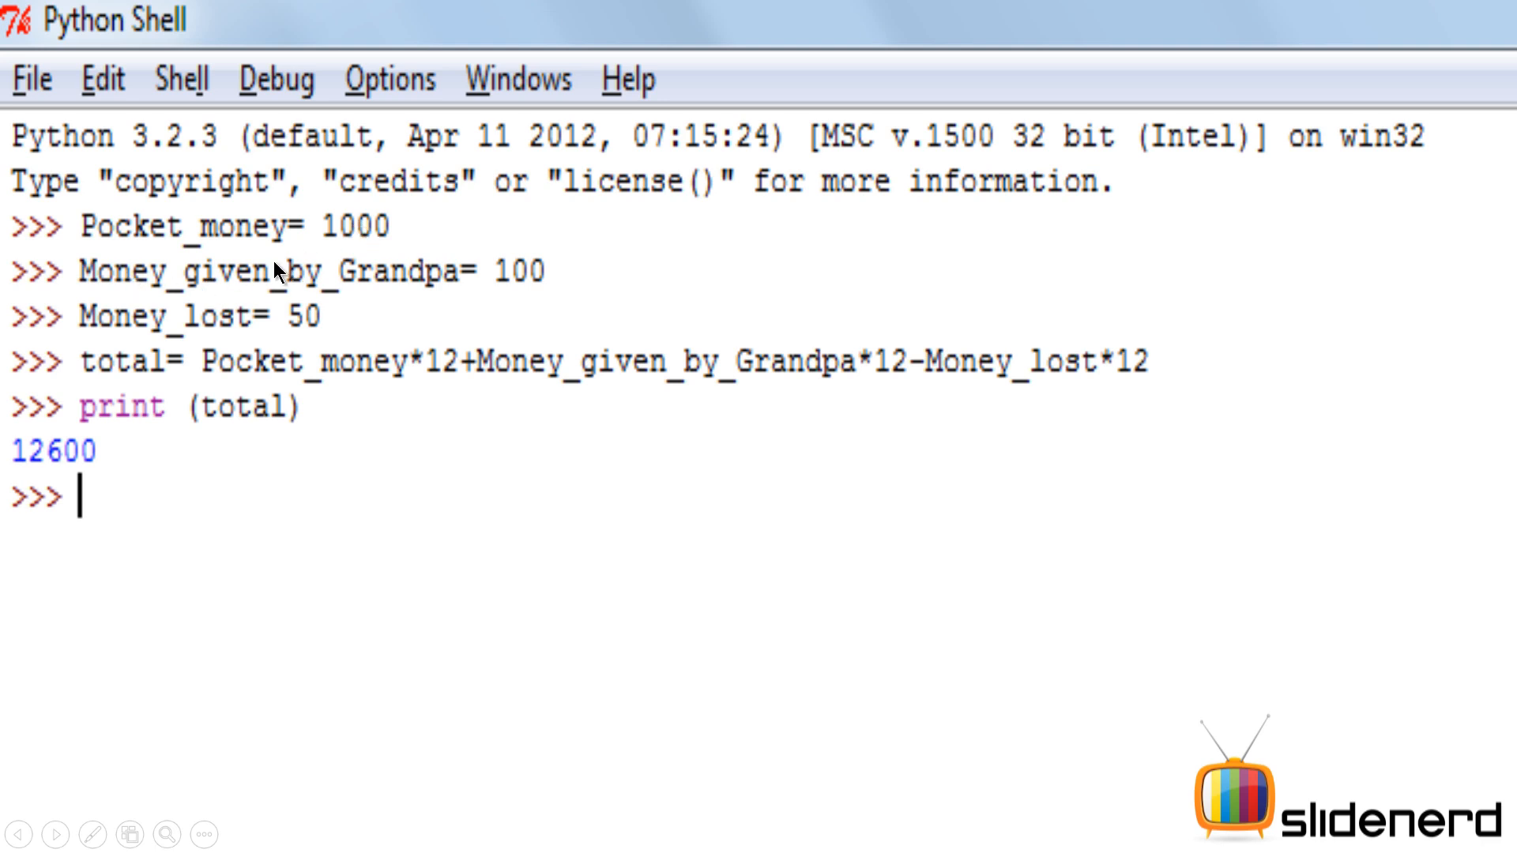
mouse_move(163, 319)
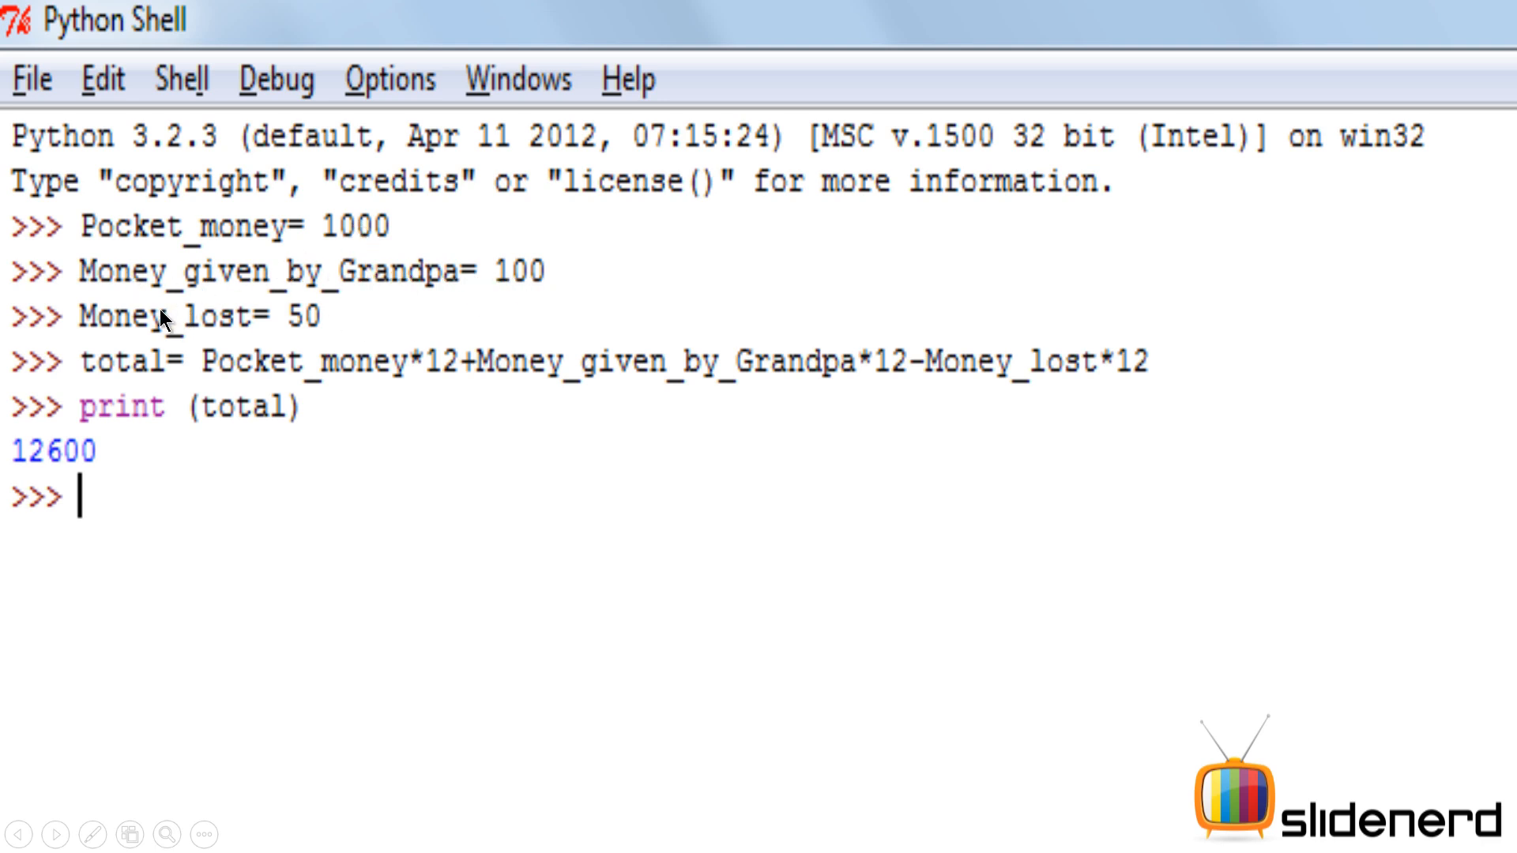
mouse_move(121, 372)
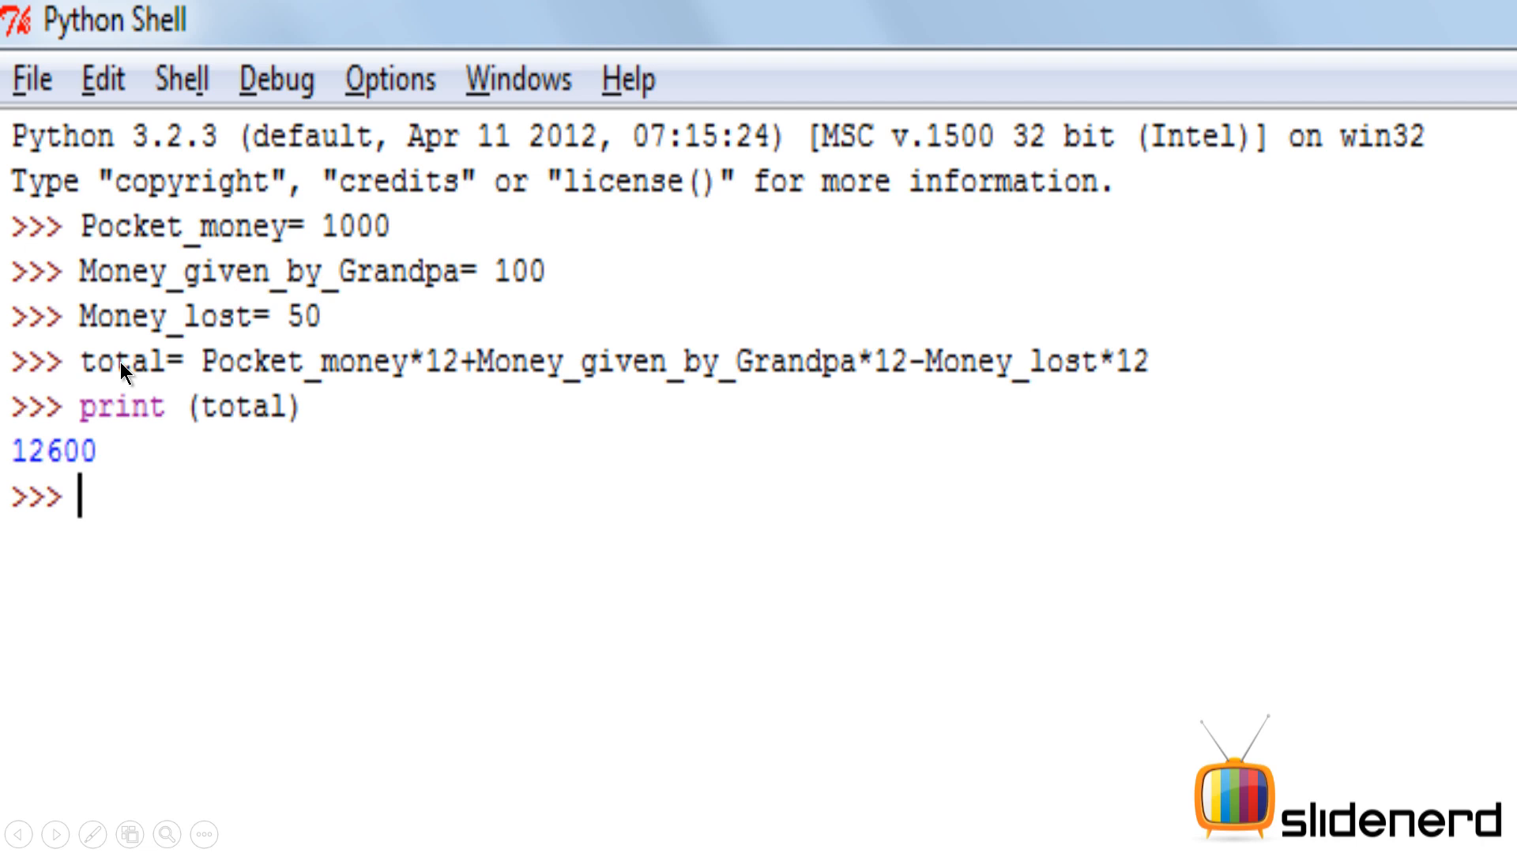
mouse_move(151, 384)
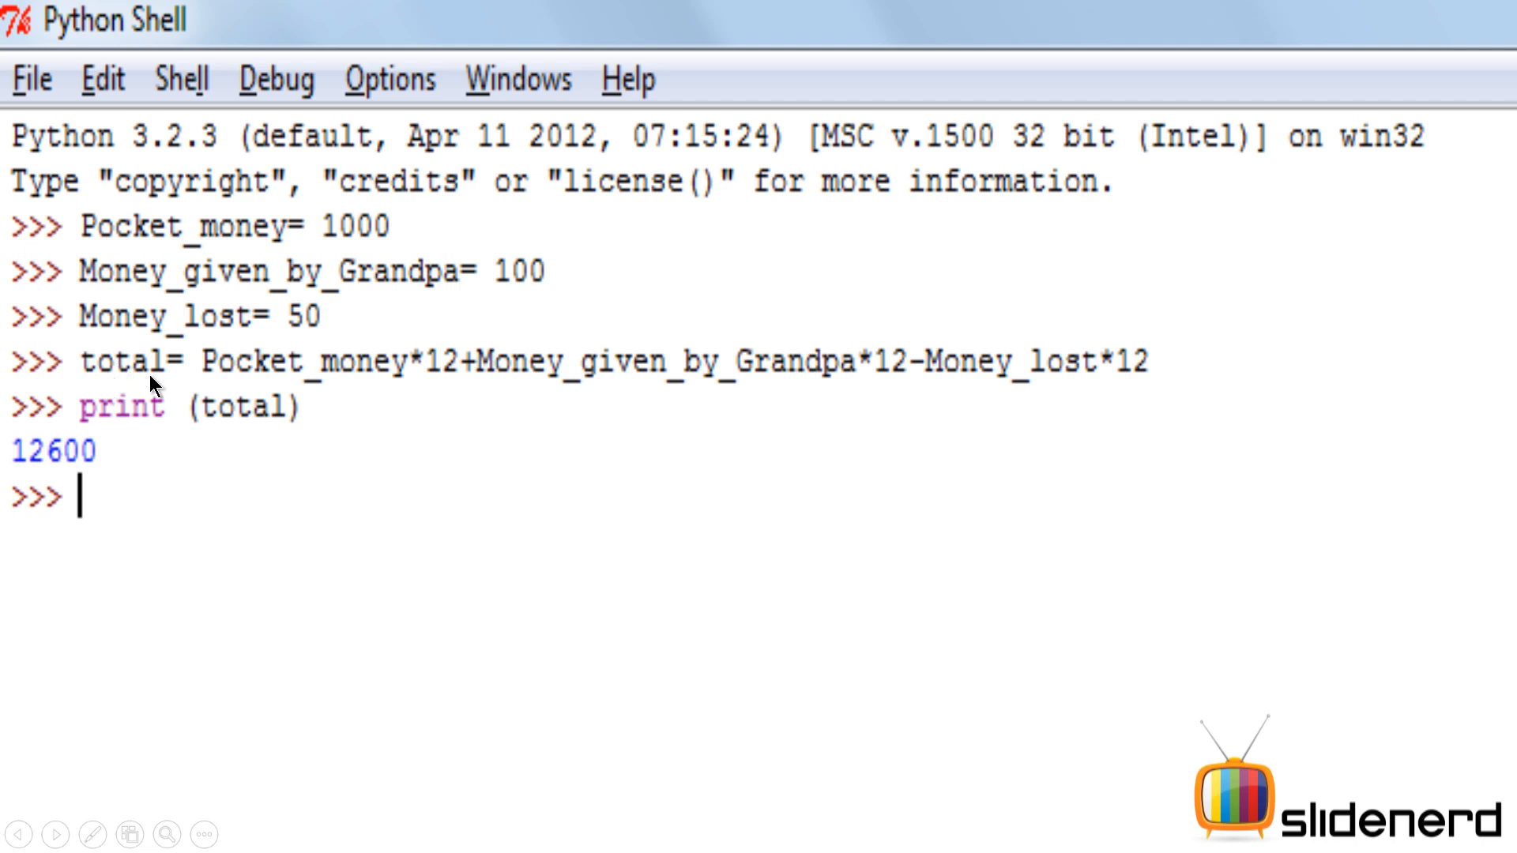
mouse_move(595, 418)
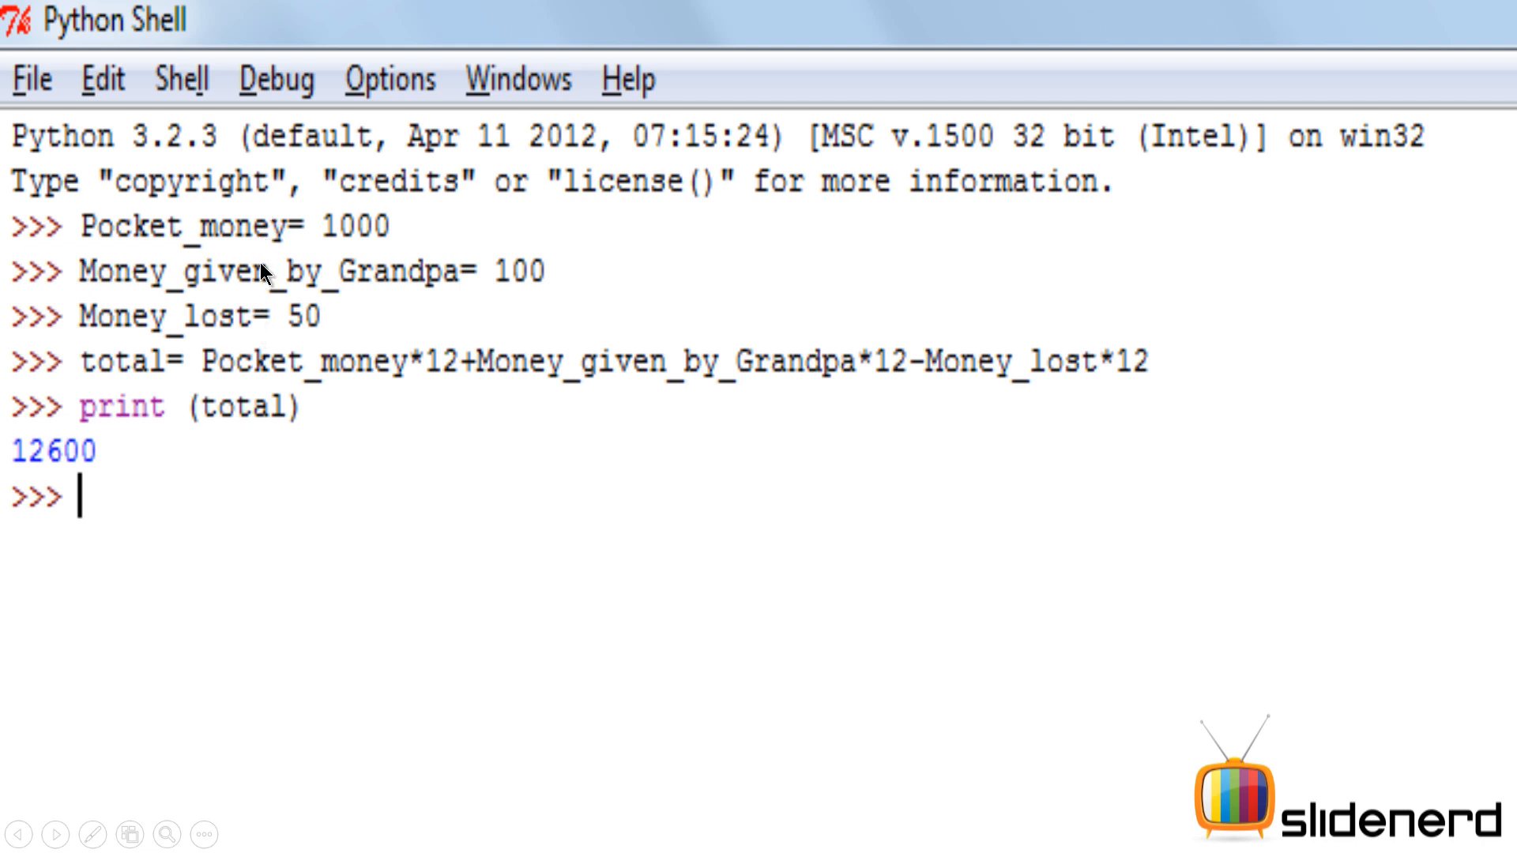
mouse_move(198, 376)
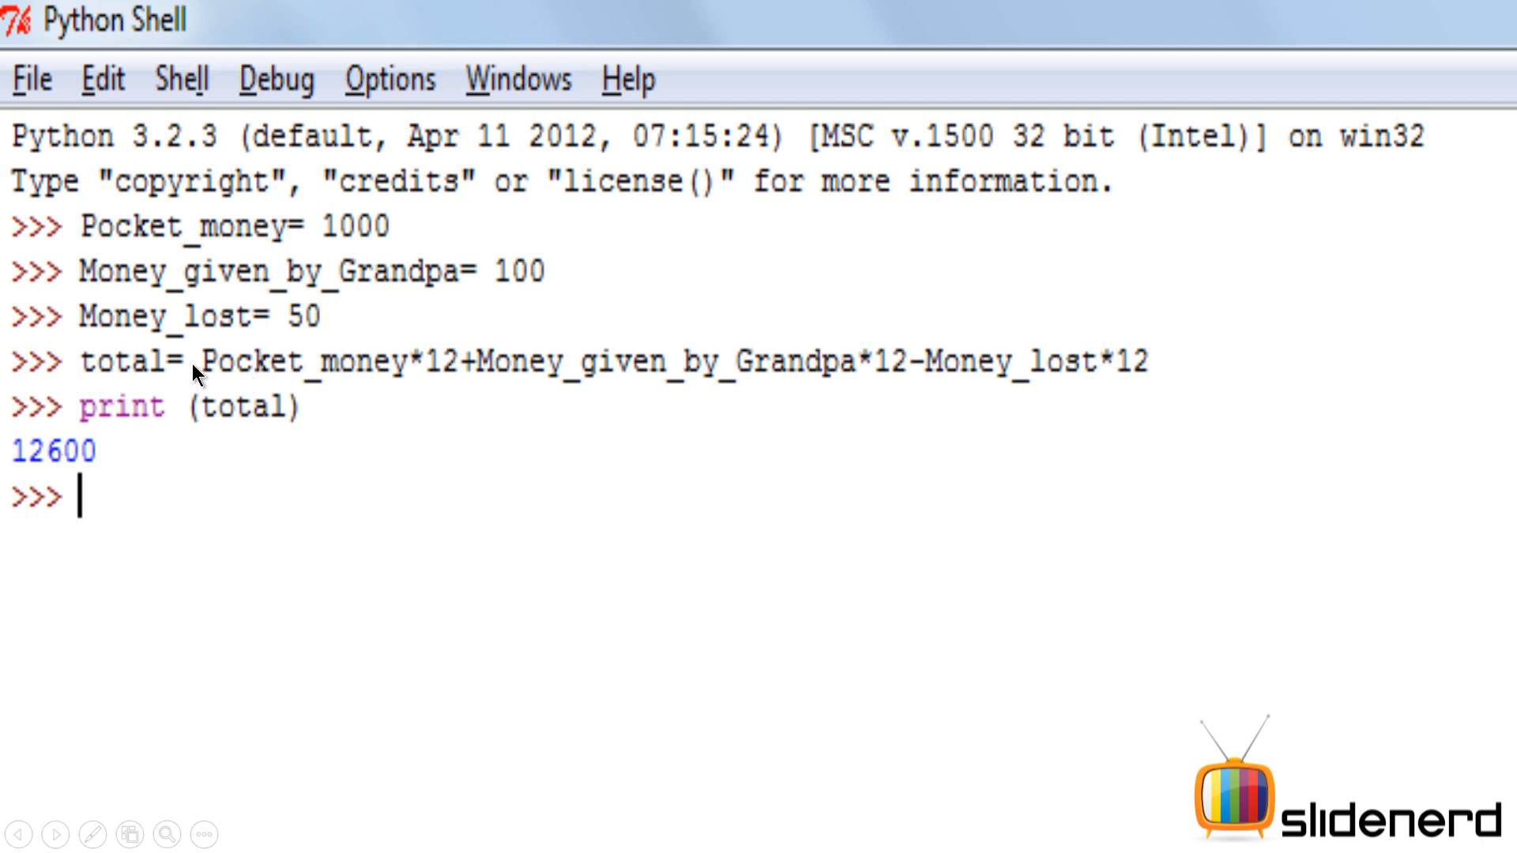
mouse_move(590, 378)
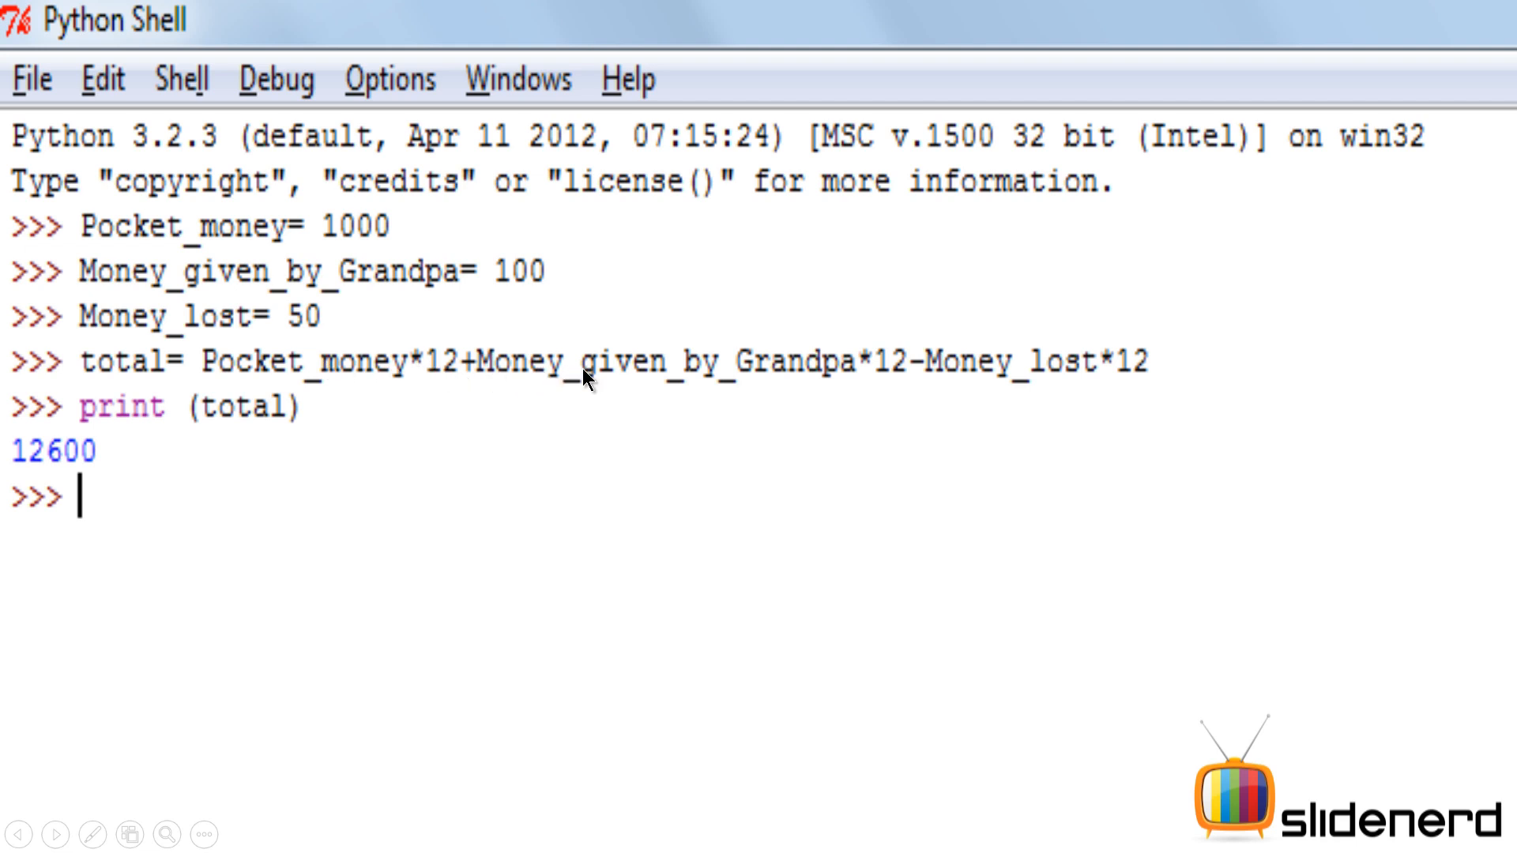
mouse_move(953, 377)
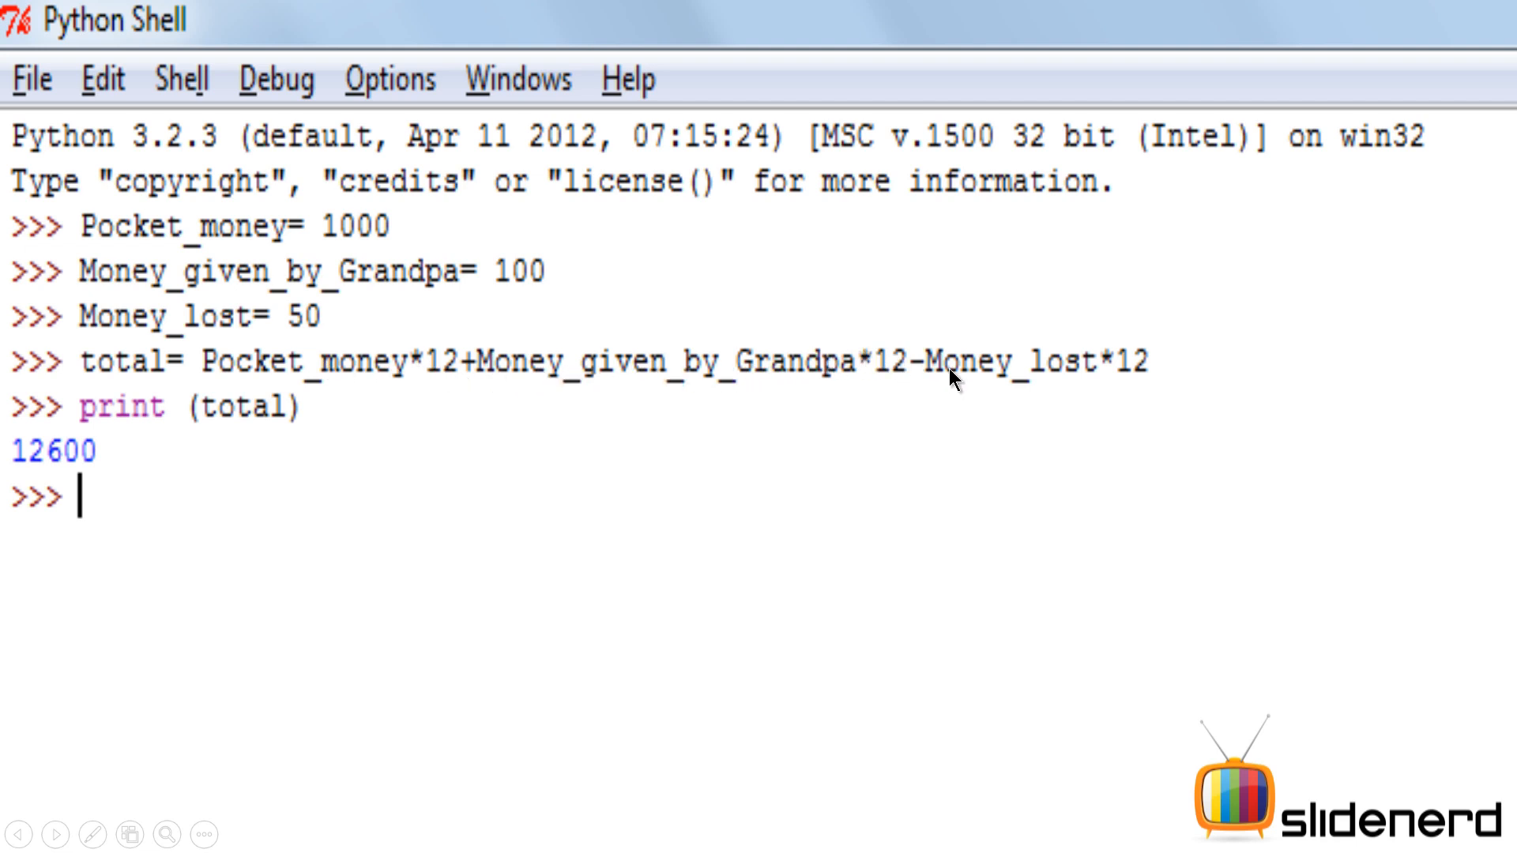
mouse_move(268, 437)
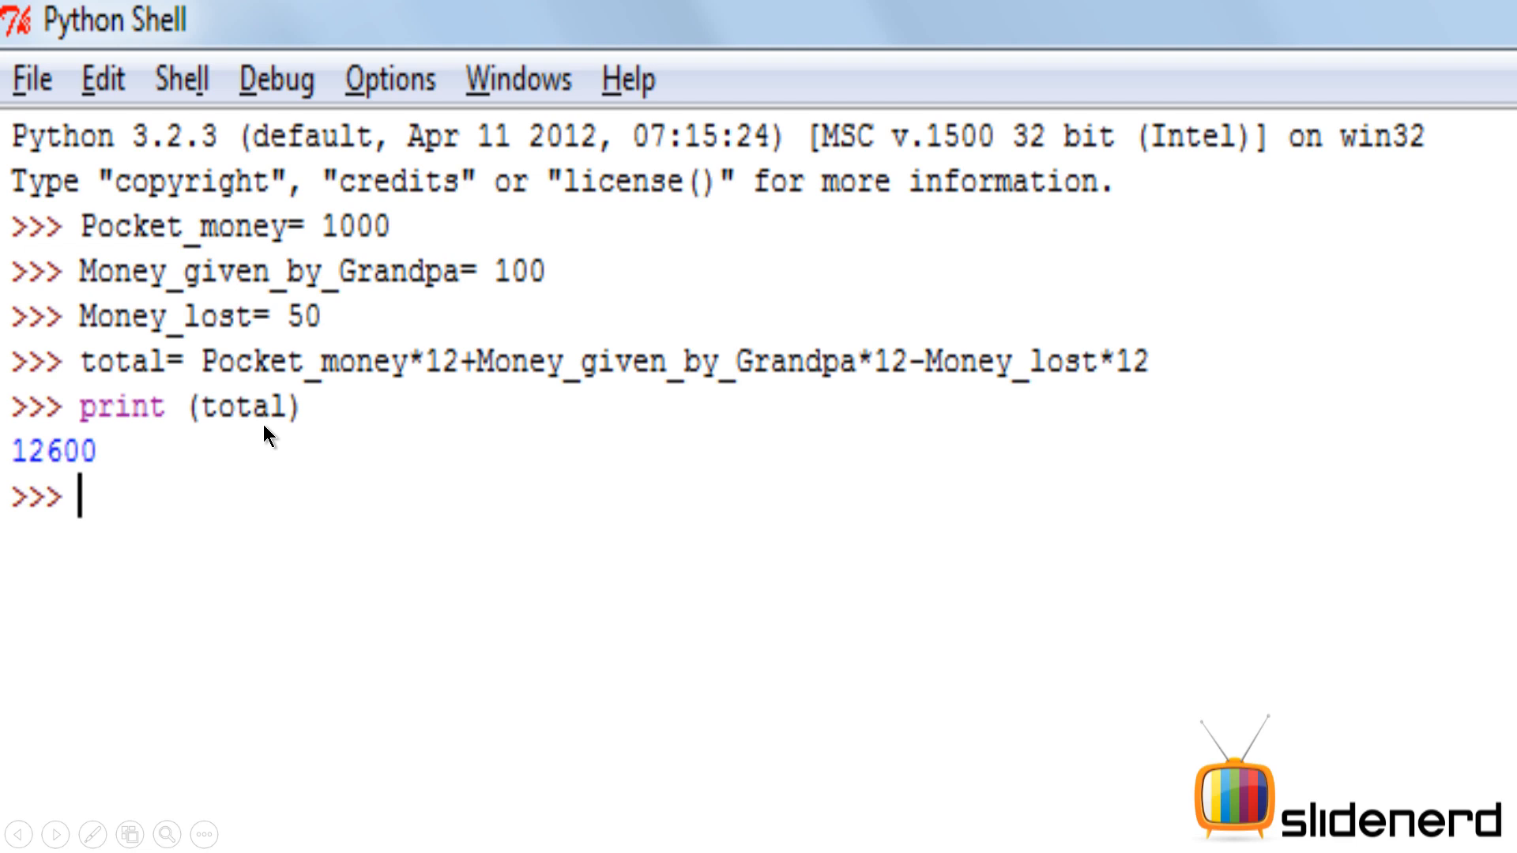
mouse_move(10, 472)
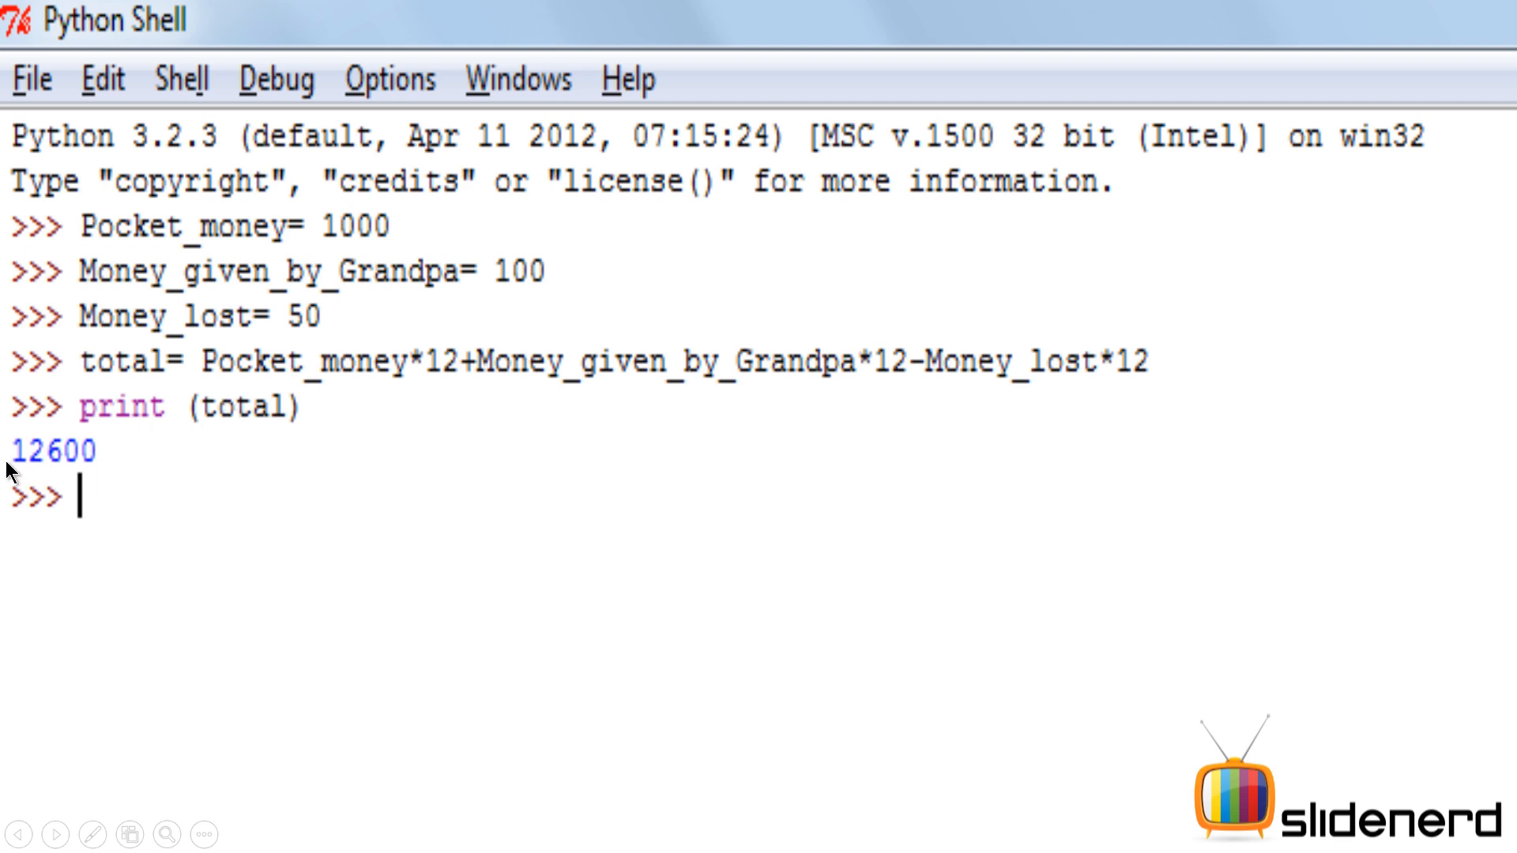
mouse_move(106, 462)
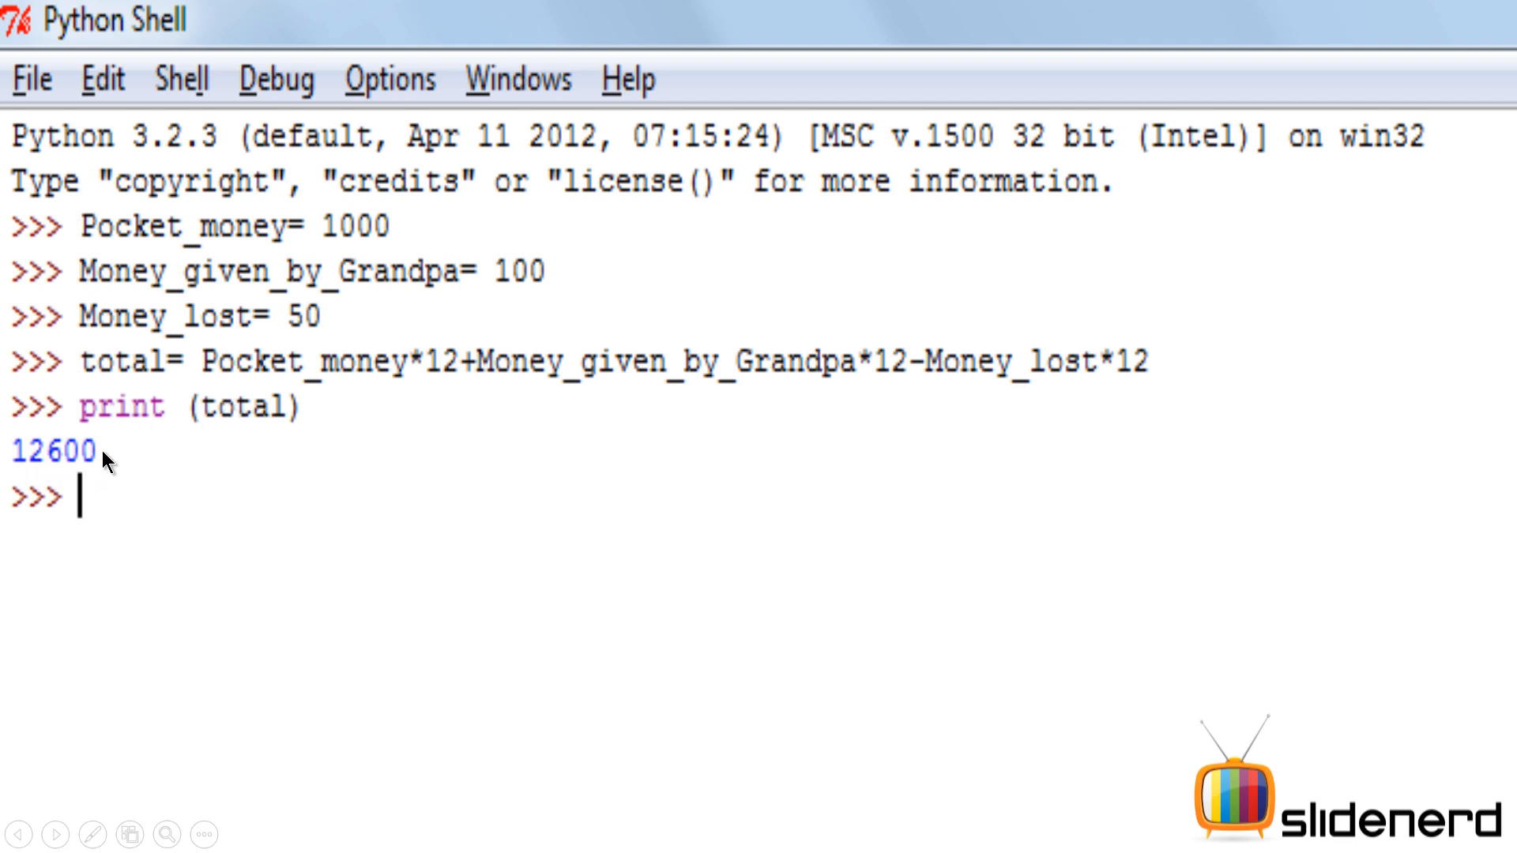
mouse_move(112, 383)
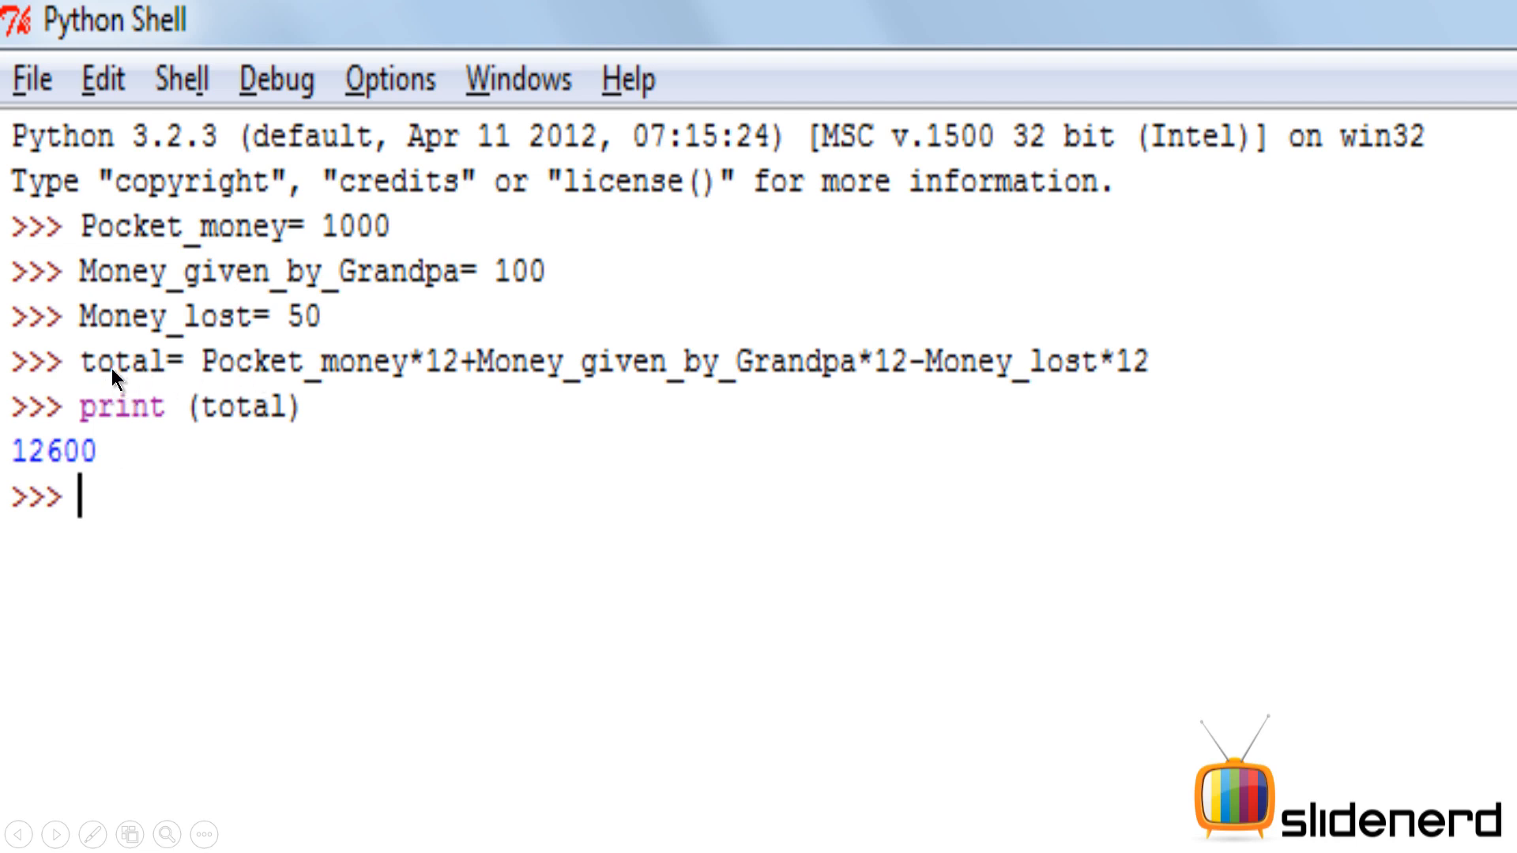
mouse_move(449, 392)
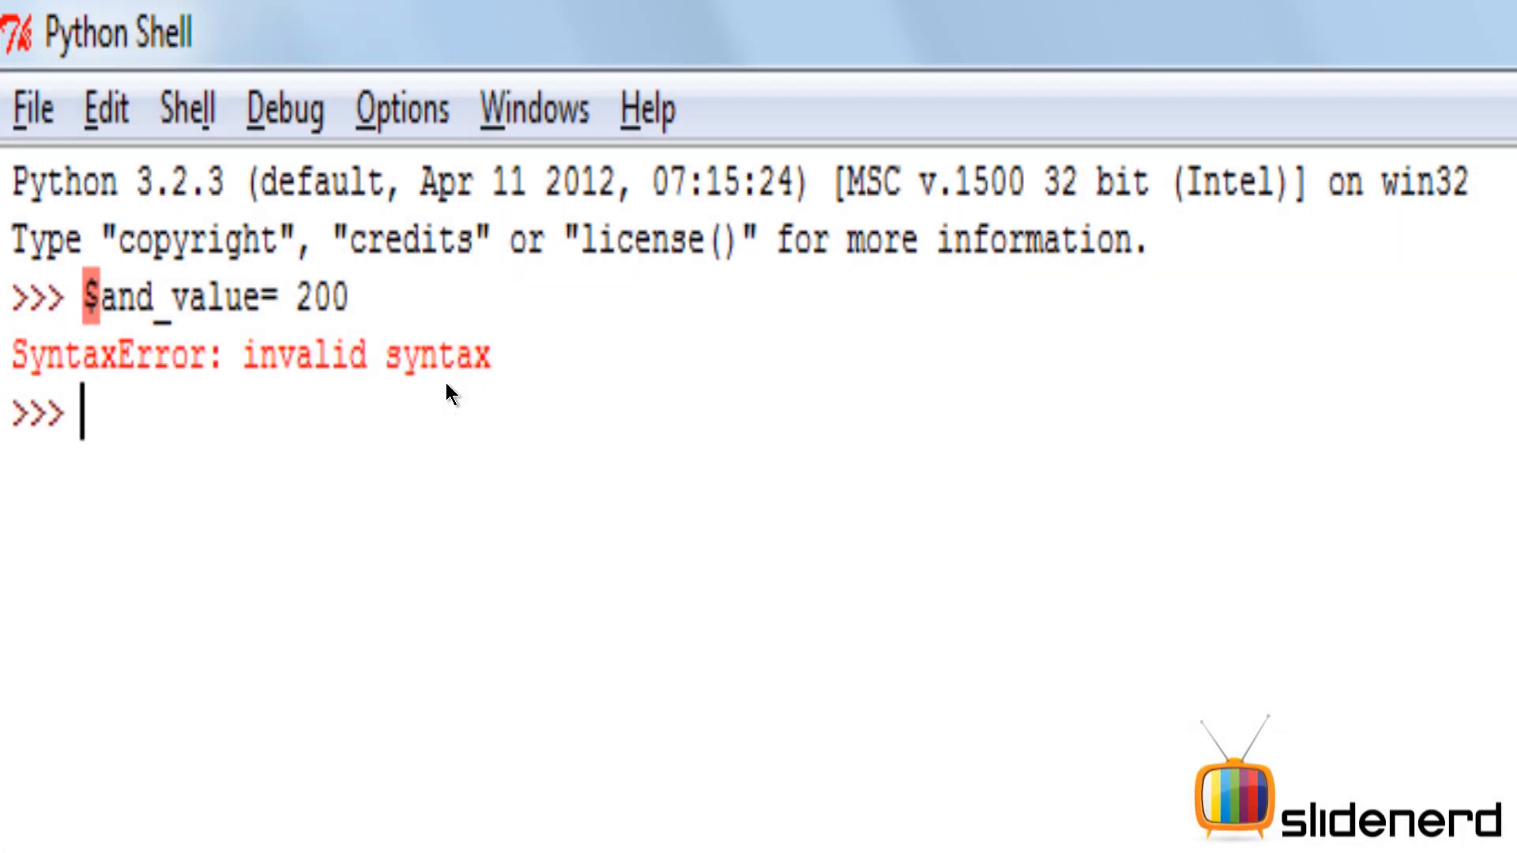
mouse_move(92, 324)
type("1name= Slidenerd")
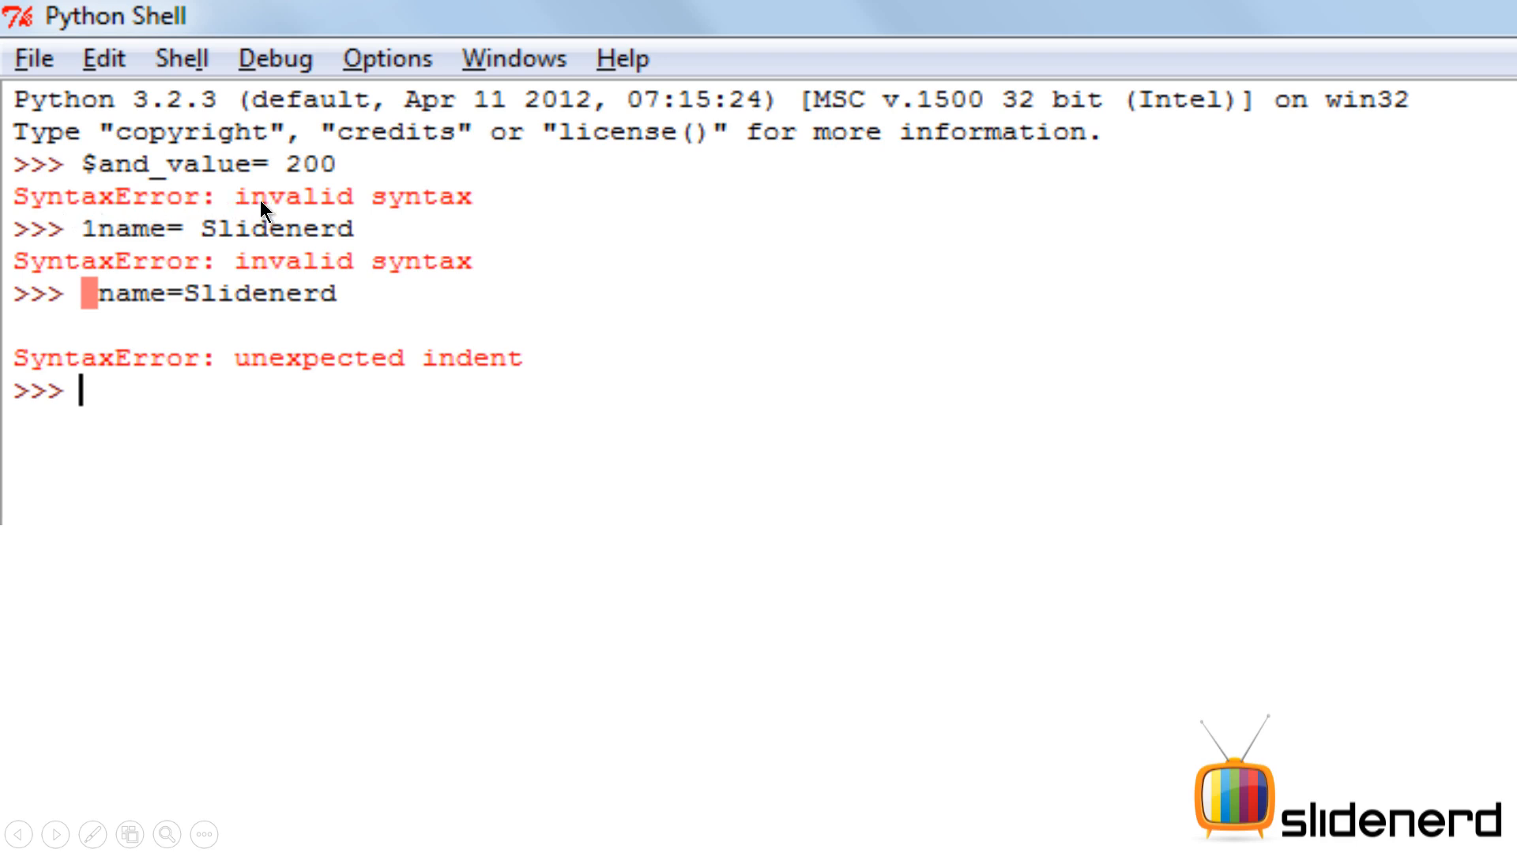
mouse_move(307, 214)
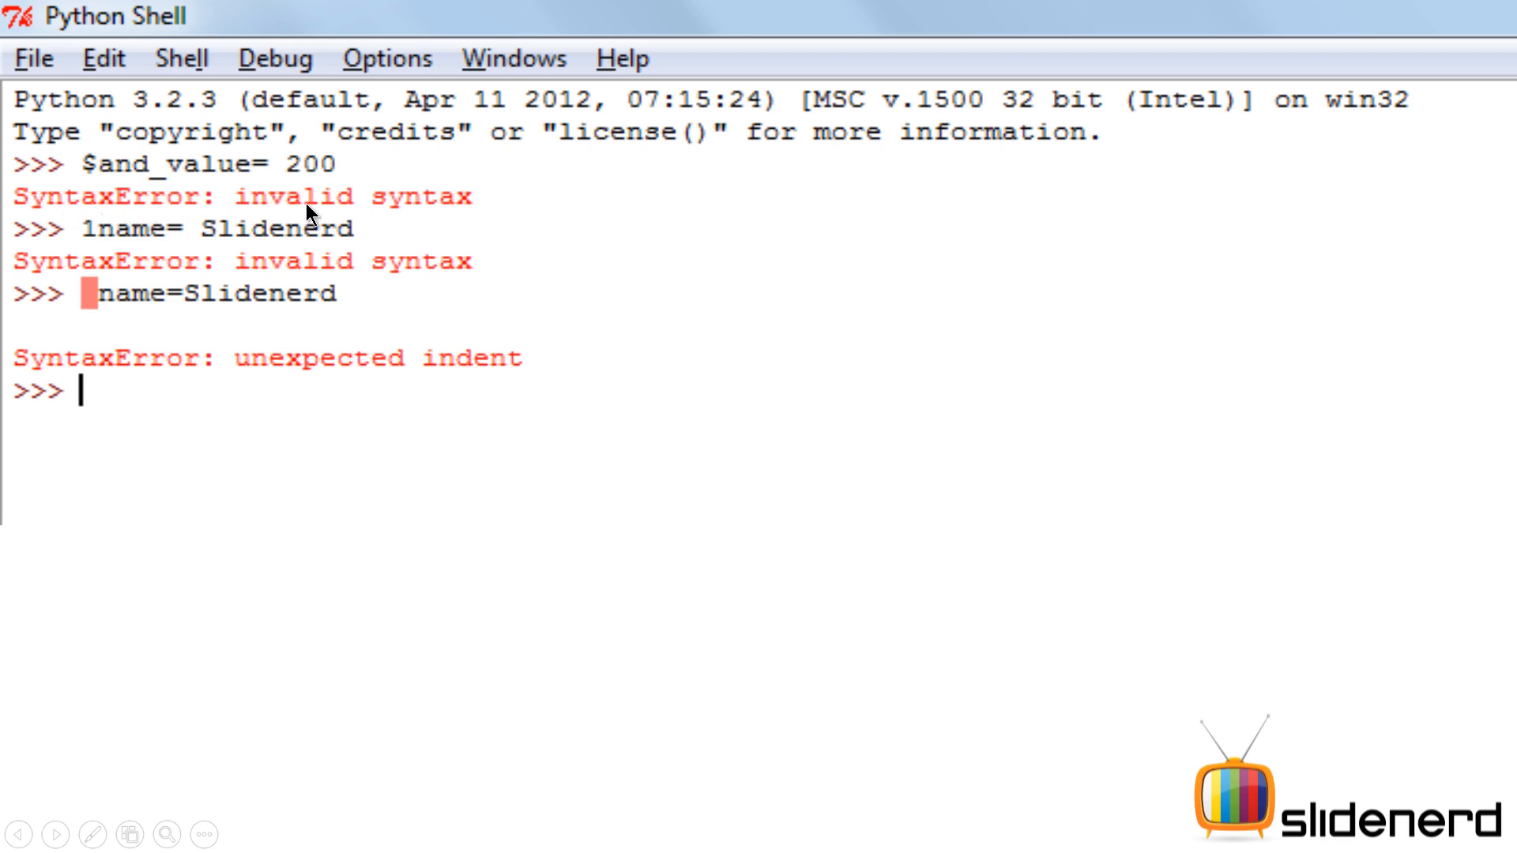